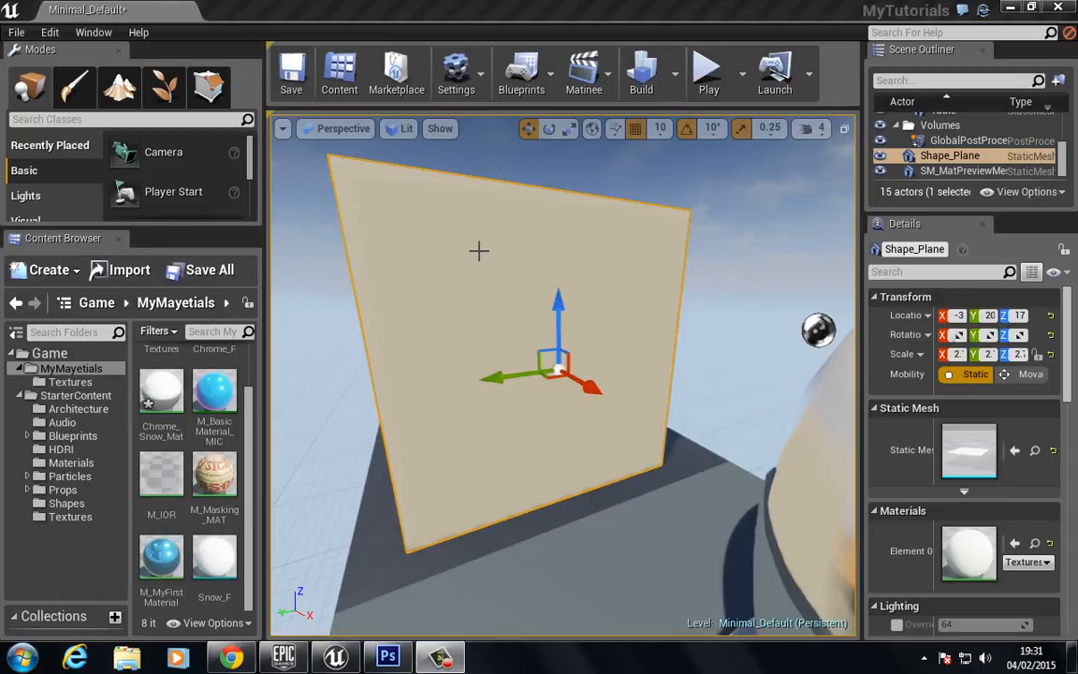
mouse_move(424, 307)
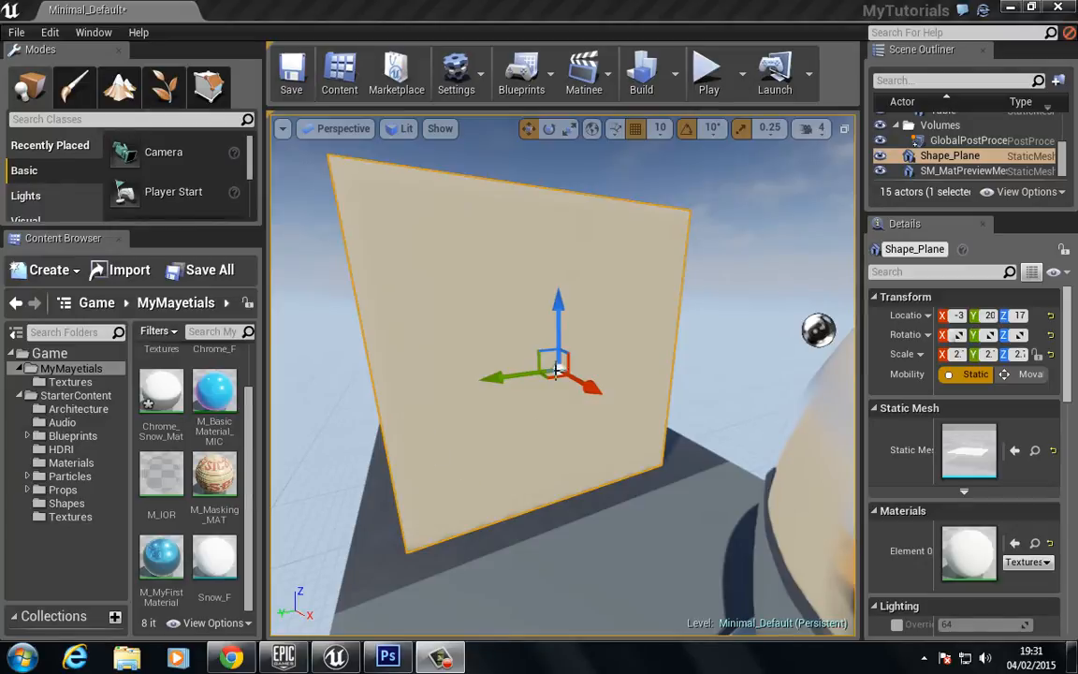
mouse_move(516, 393)
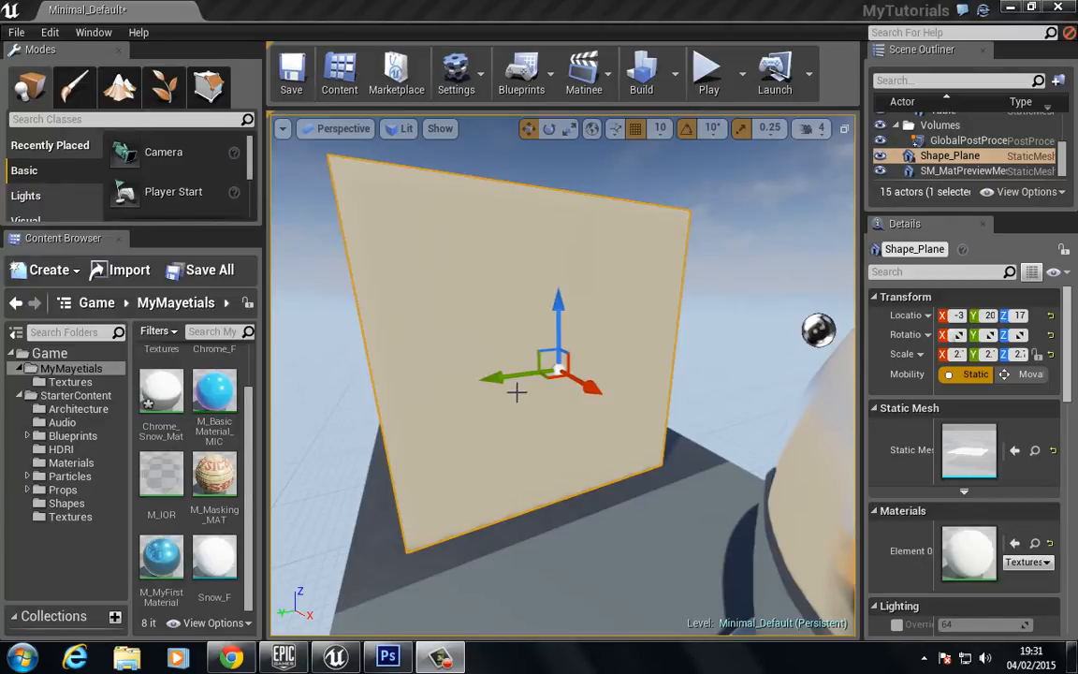
mouse_move(522, 432)
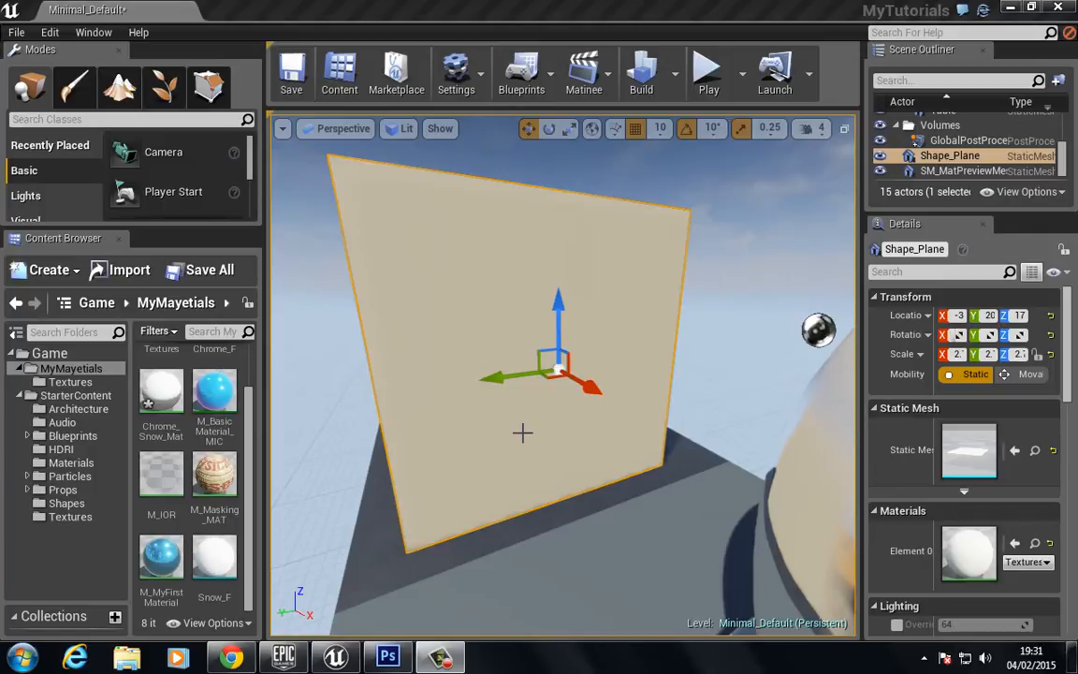
mouse_move(412, 273)
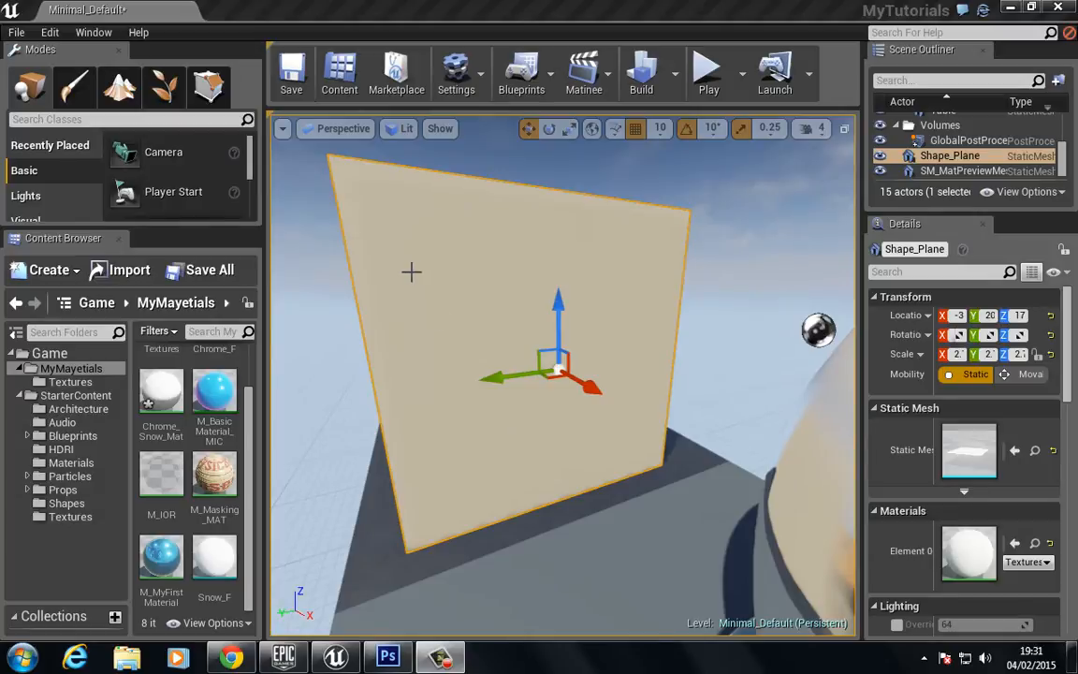
Show and select the MS map layer (blue brick wall with glowing window) in the Layers panel
click(387, 655)
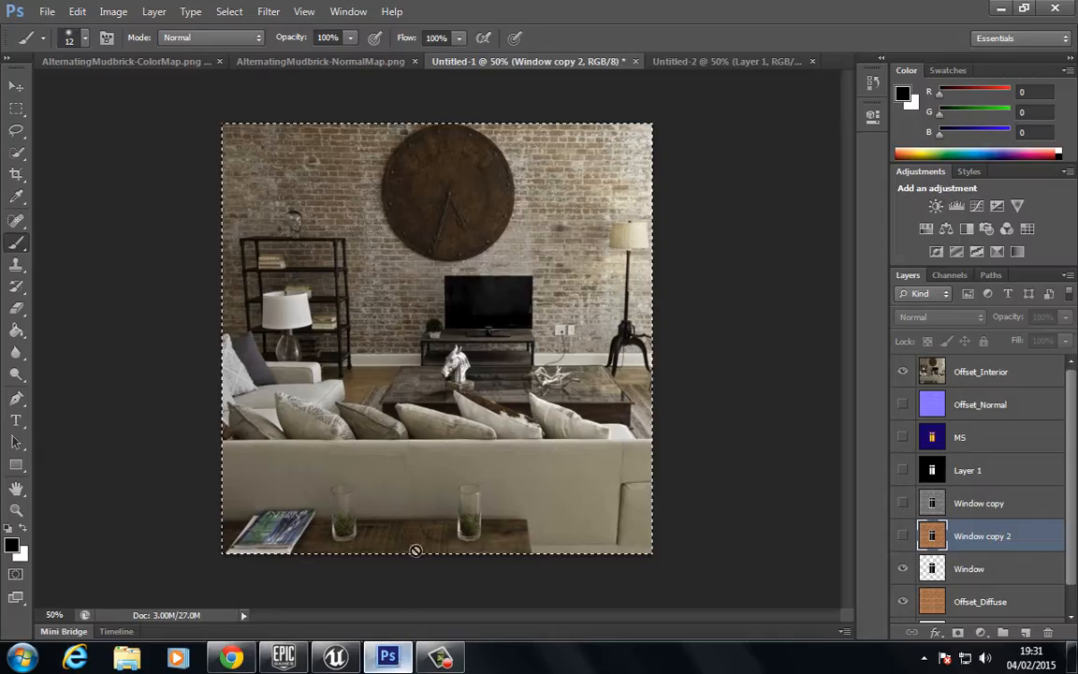
click(15, 86)
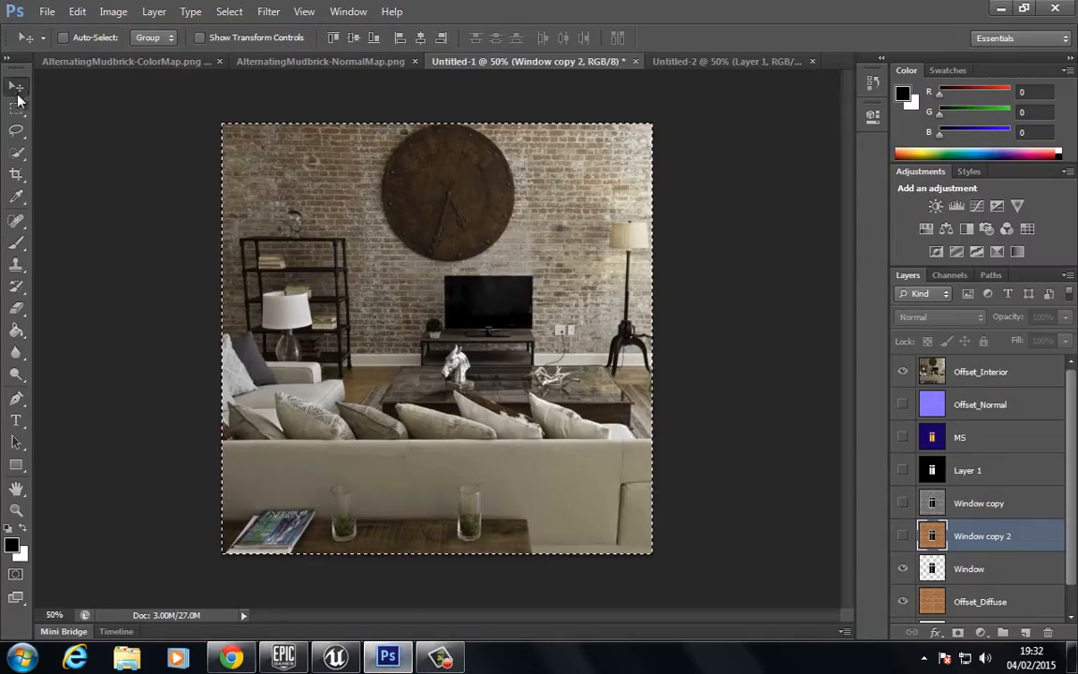
click(980, 371)
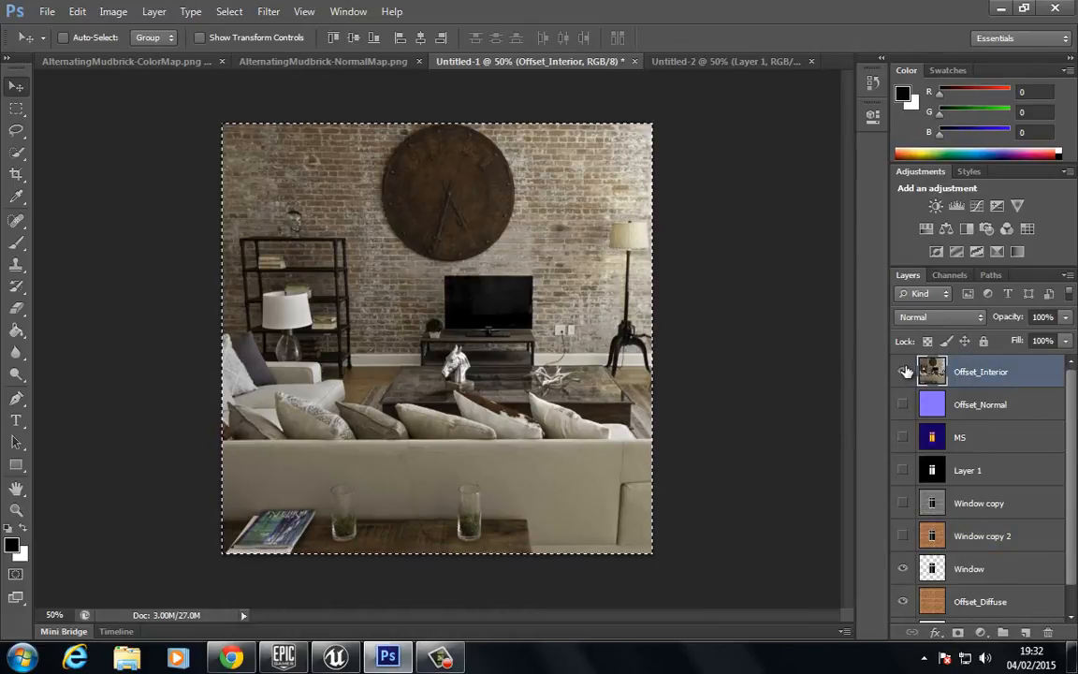
click(902, 370)
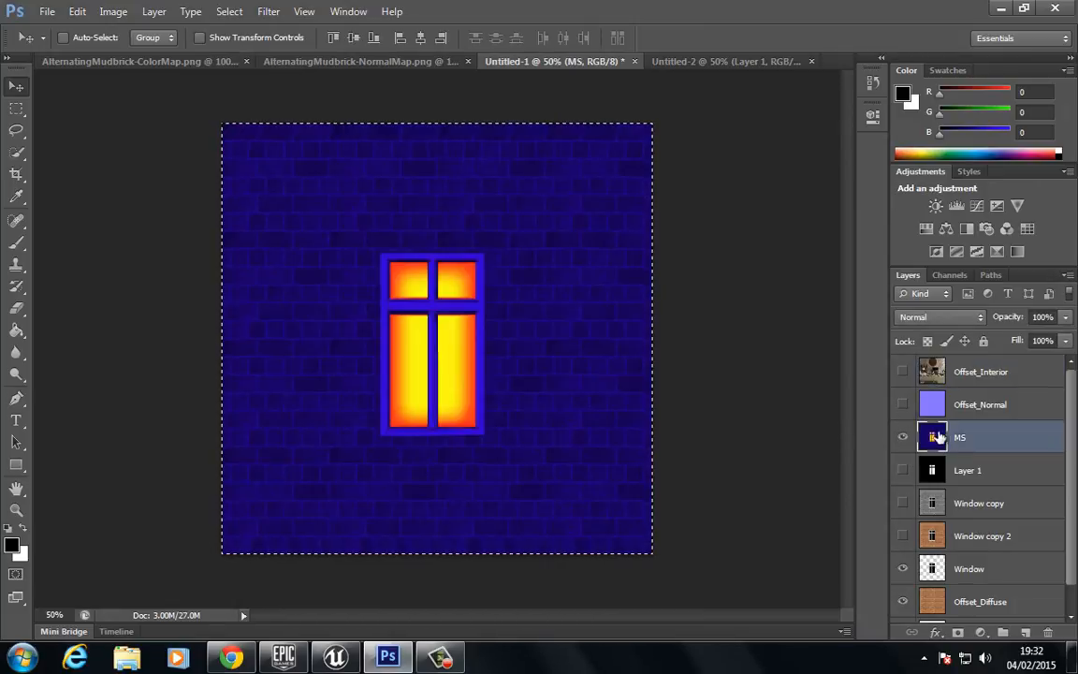
click(950, 273)
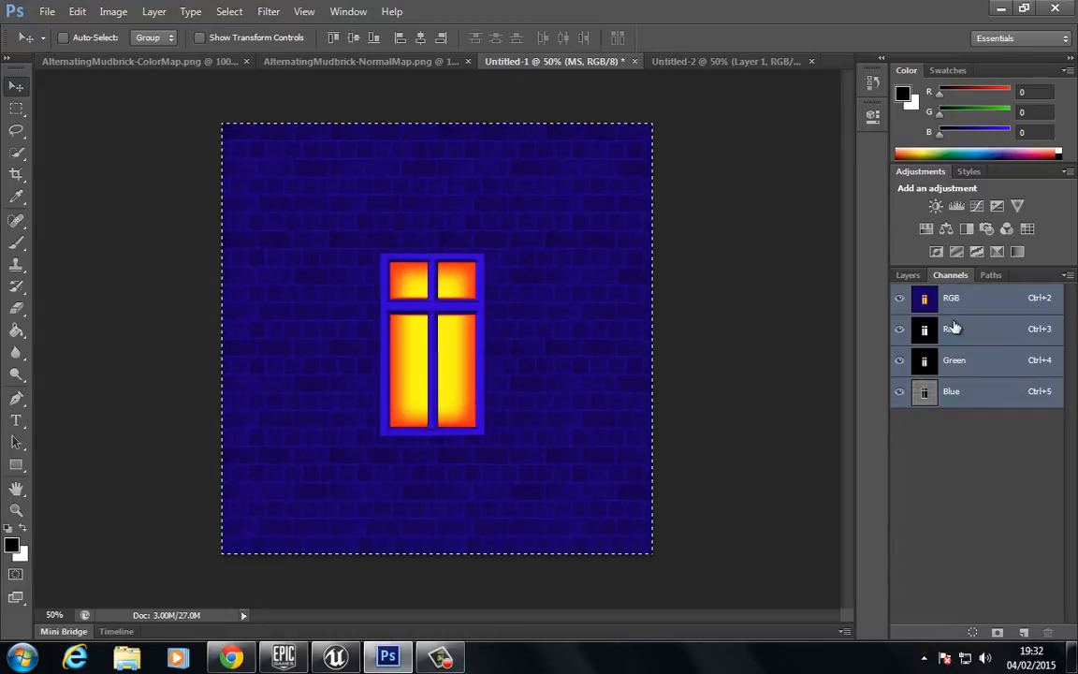
click(950, 329)
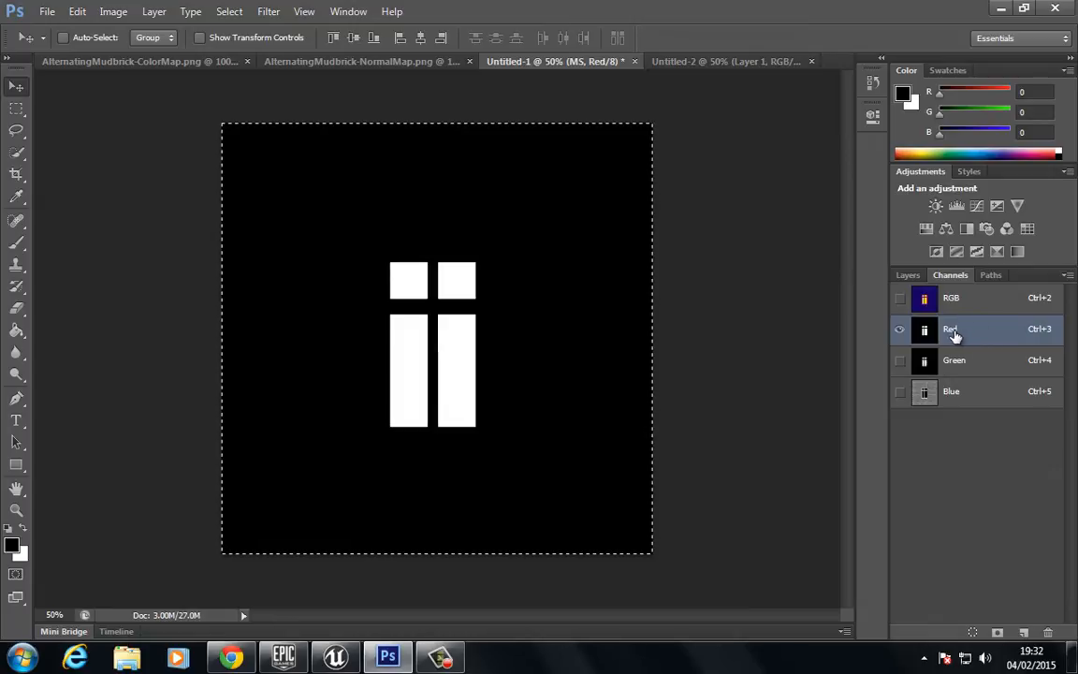
click(954, 360)
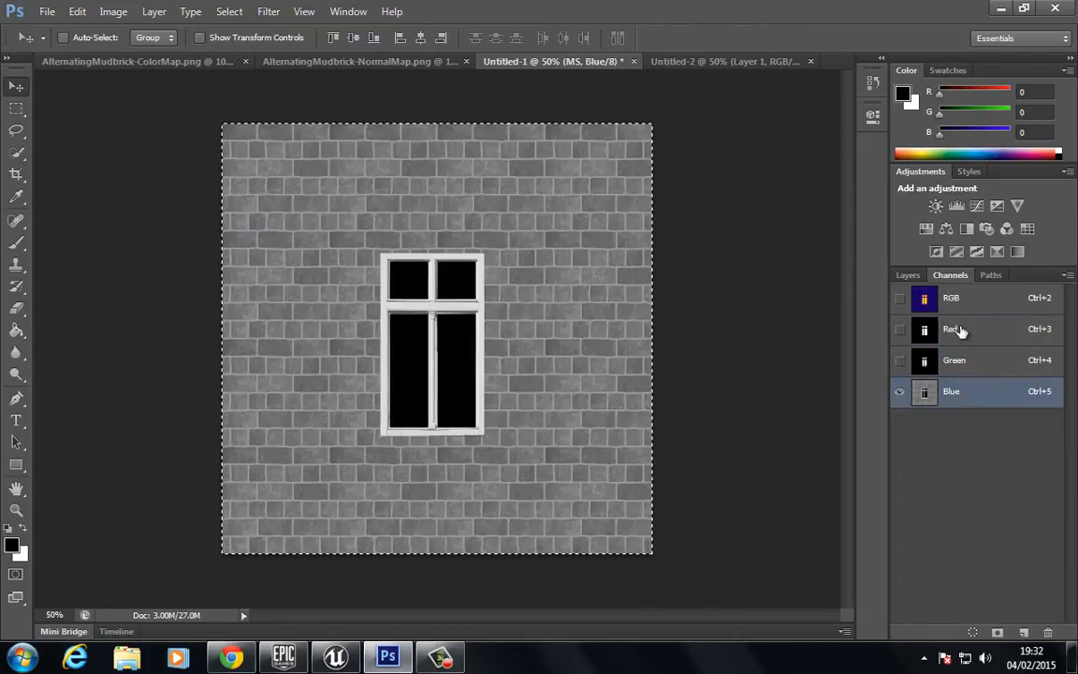
click(951, 329)
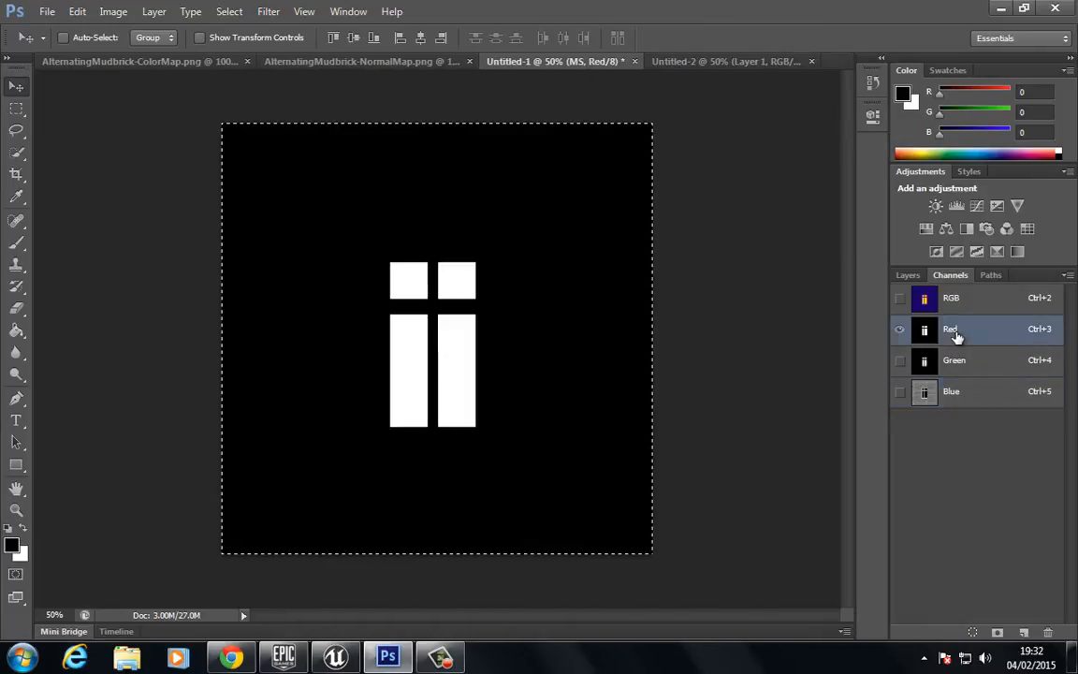
click(954, 359)
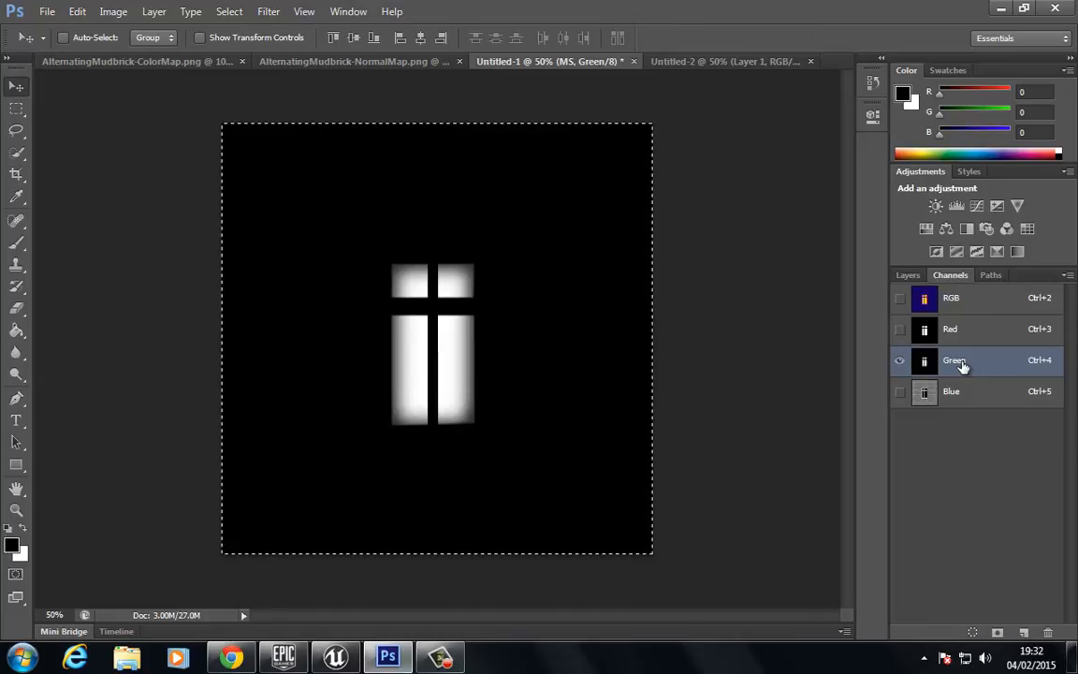
mouse_move(412, 355)
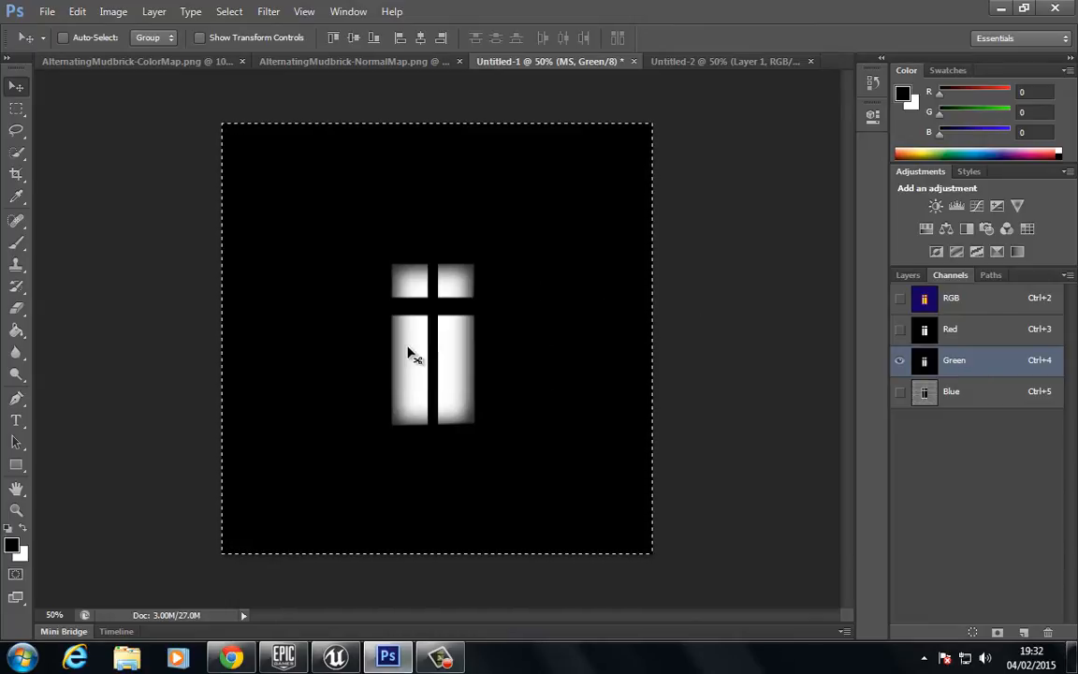
mouse_move(451, 394)
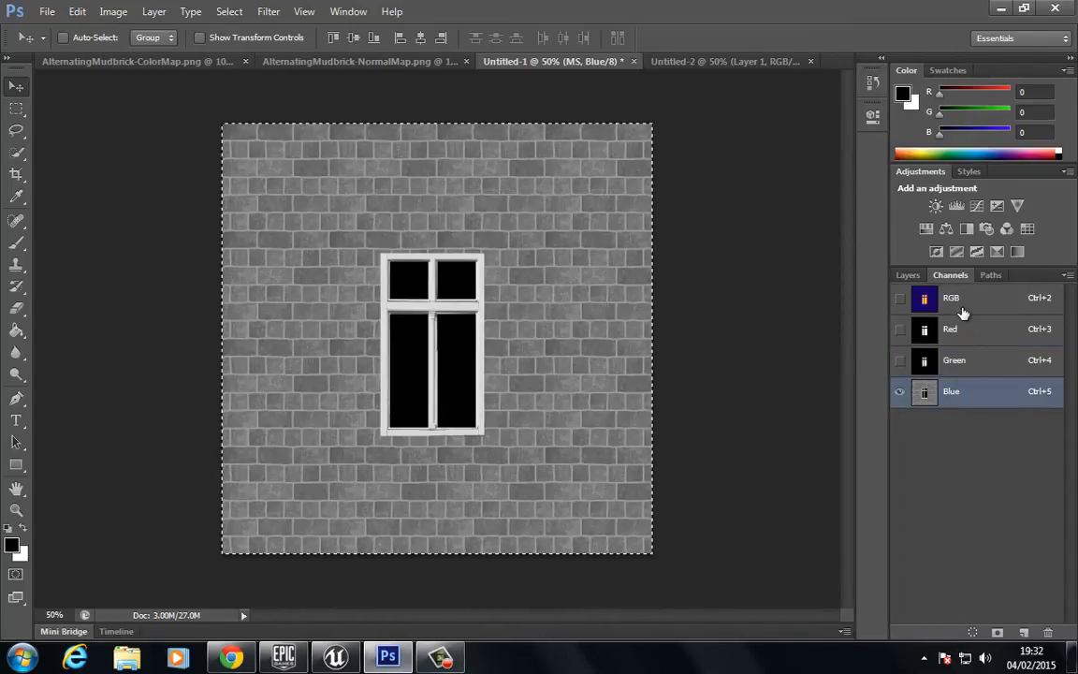
click(906, 273)
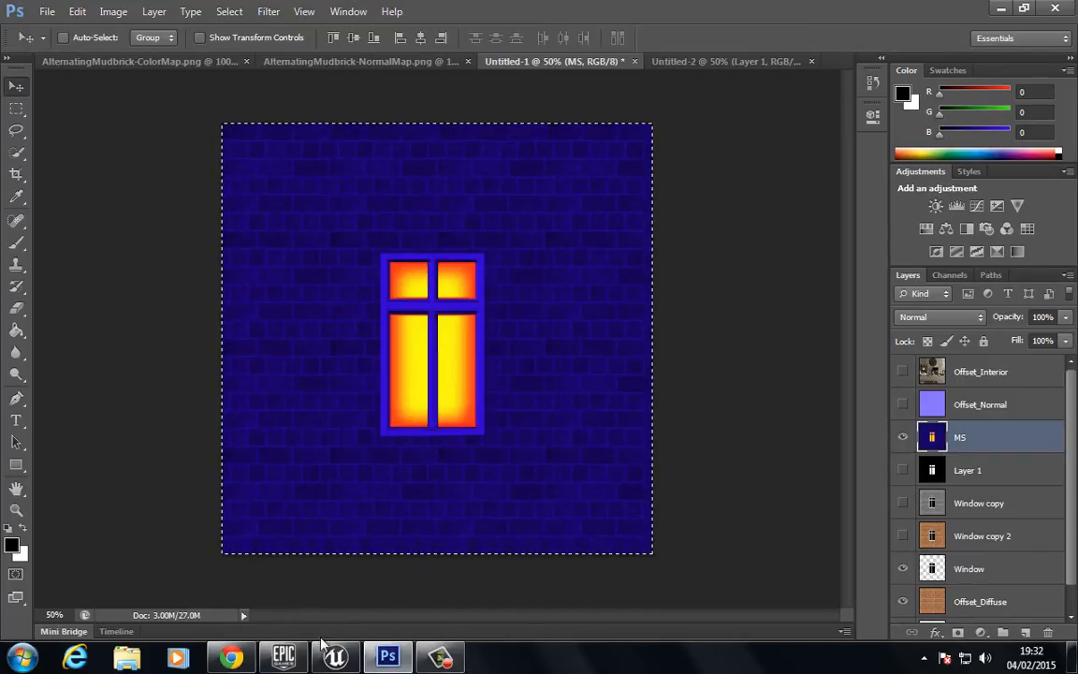
Import the Brick_Diffuse, BrickNormal, Interior and MES TGA files into the Textures folder
click(333, 655)
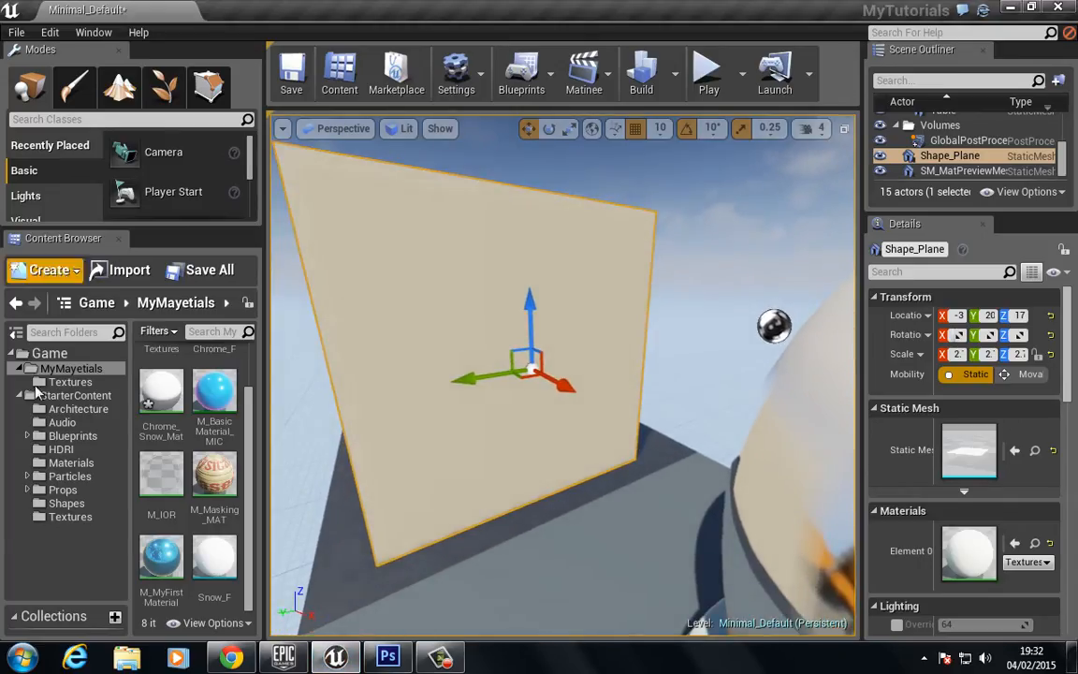
click(71, 382)
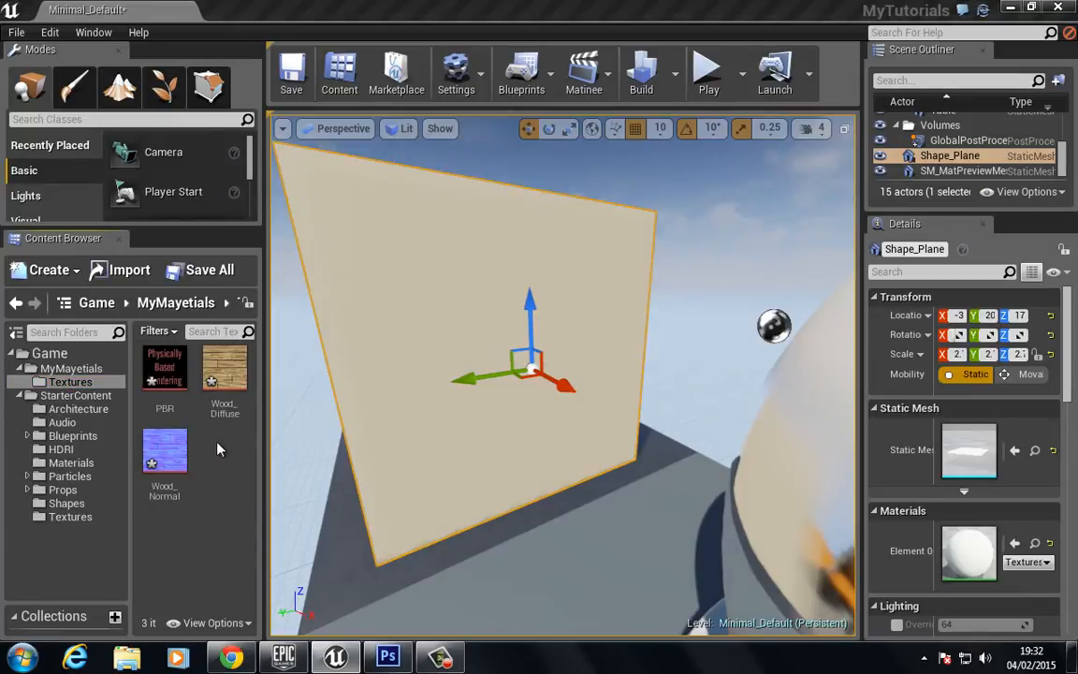
click(129, 270)
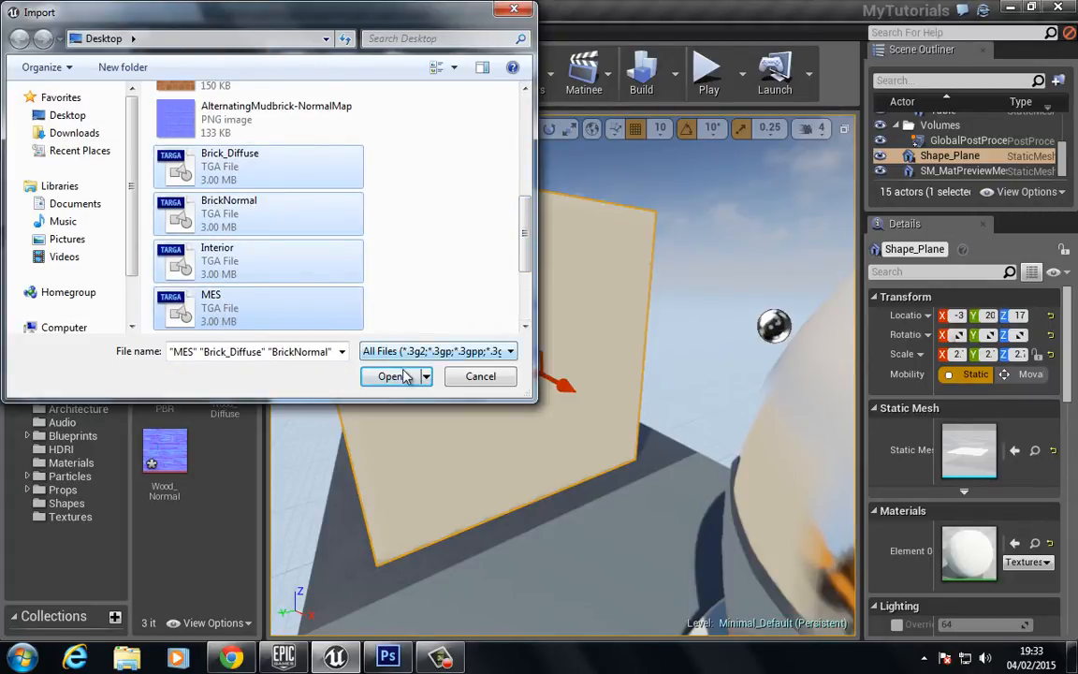
click(389, 376)
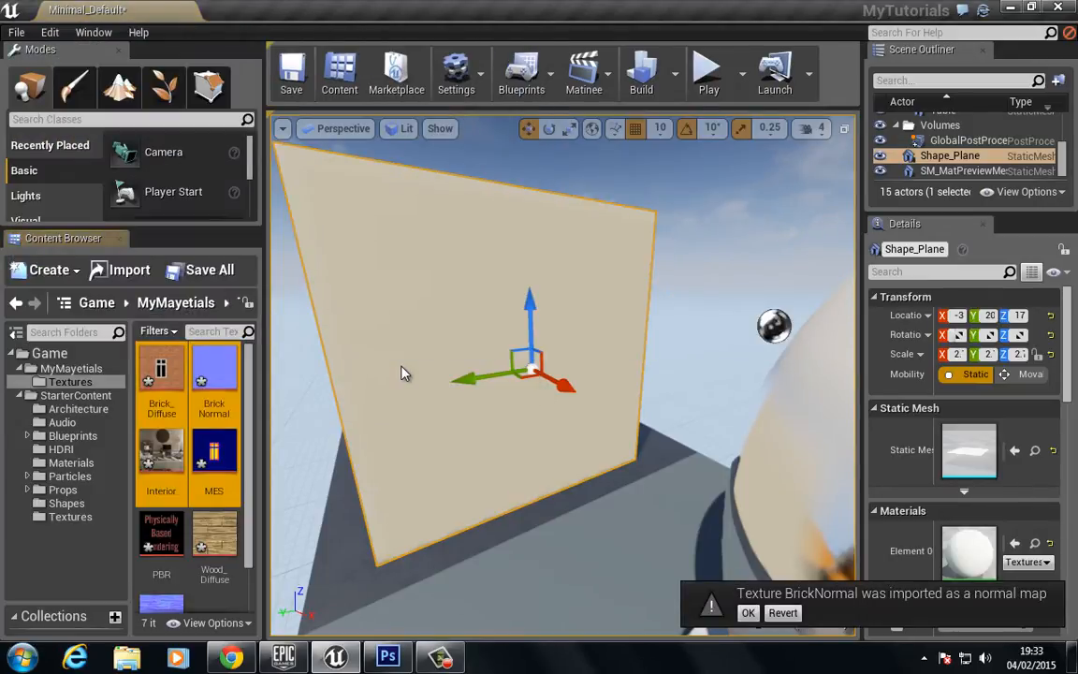
mouse_move(53, 206)
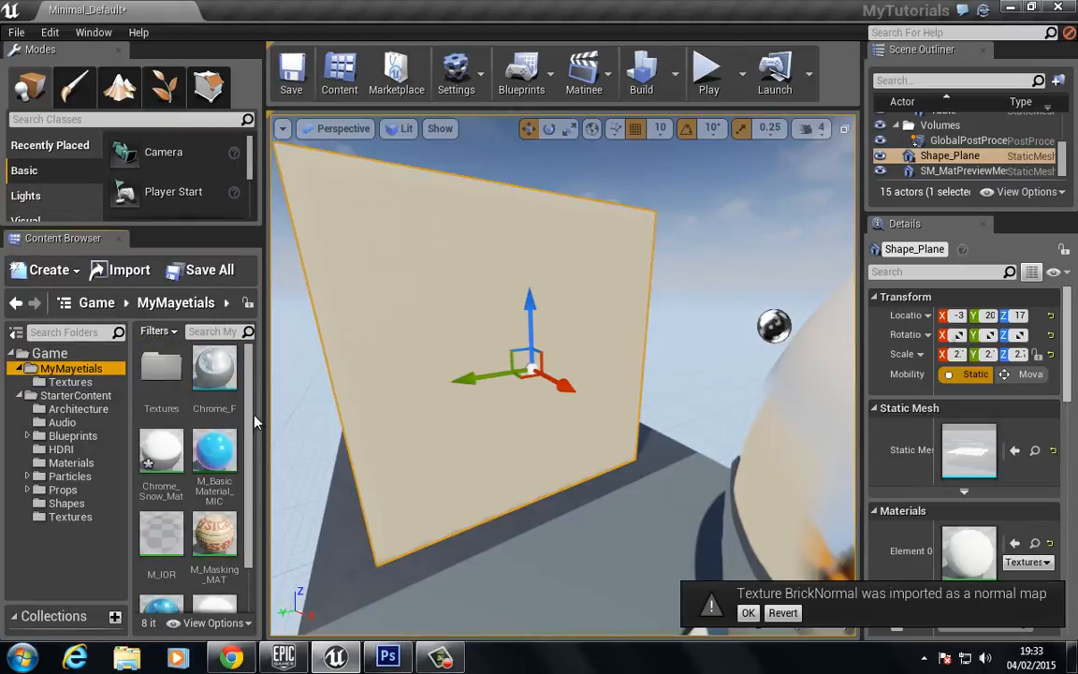
Create a new Material asset in MyMayetials and name it Offset_Interior
scroll(down, 3)
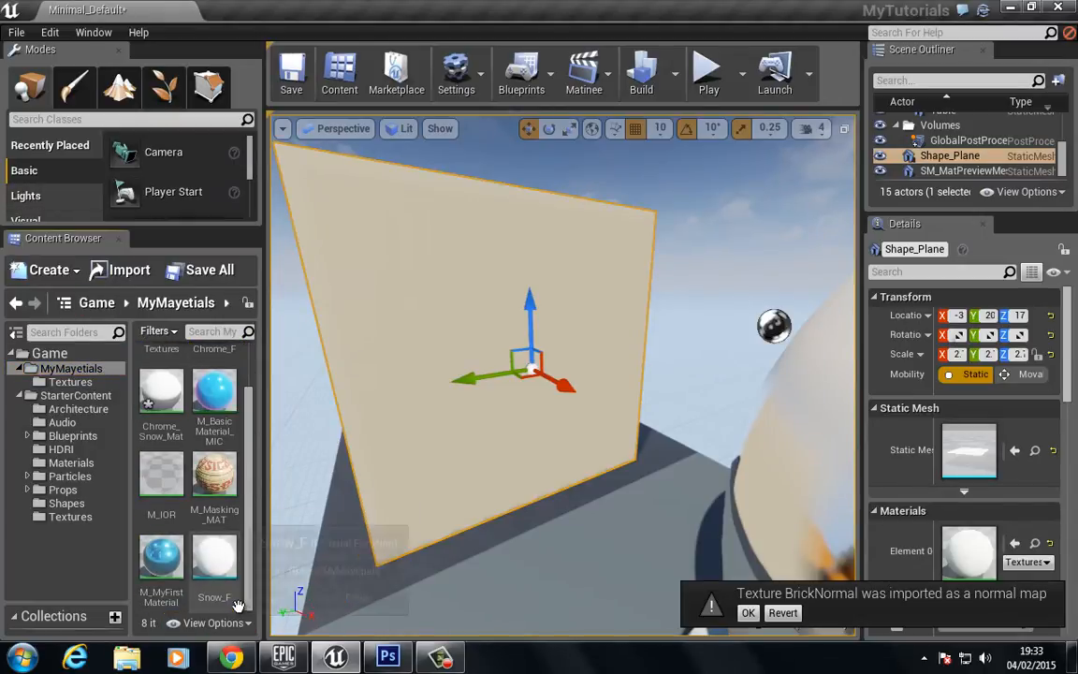
click(45, 269)
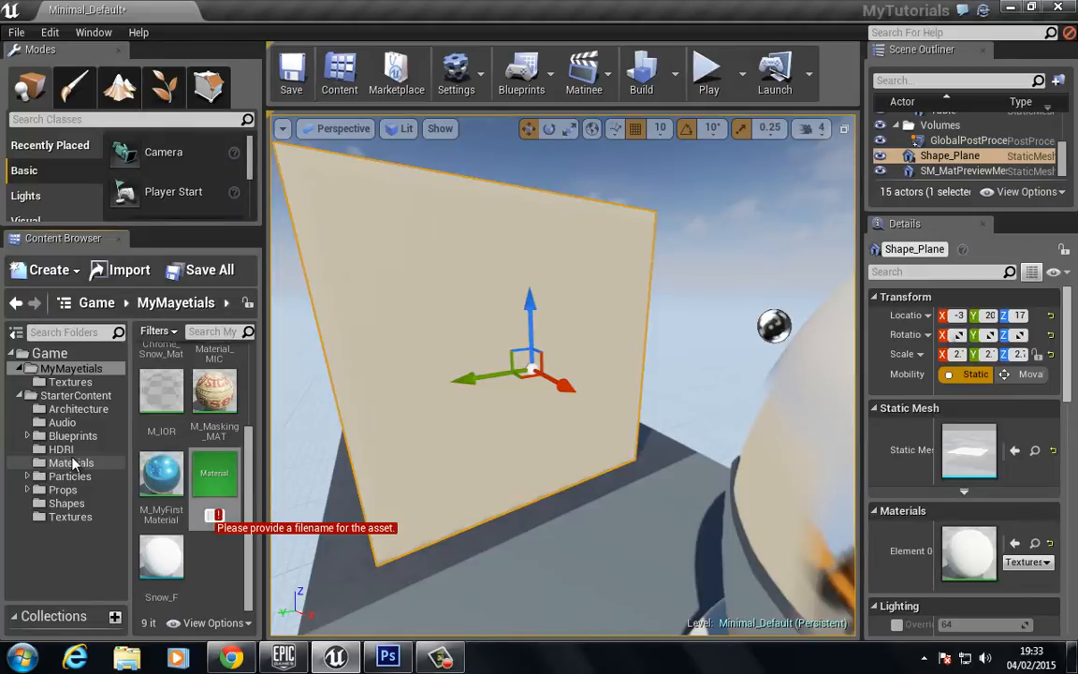
text(Offset_Interior)
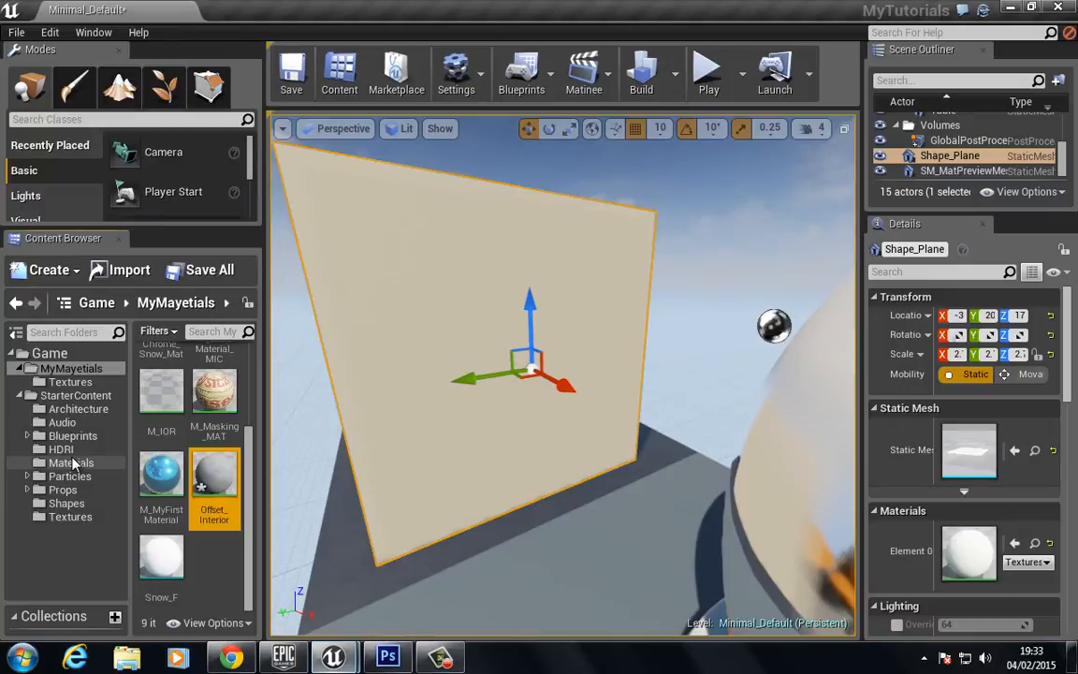
Wire Brick_Diffuse to base colour and BrickNormal to normal in Offset_Interior, plus an MES sample
double_click(213, 472)
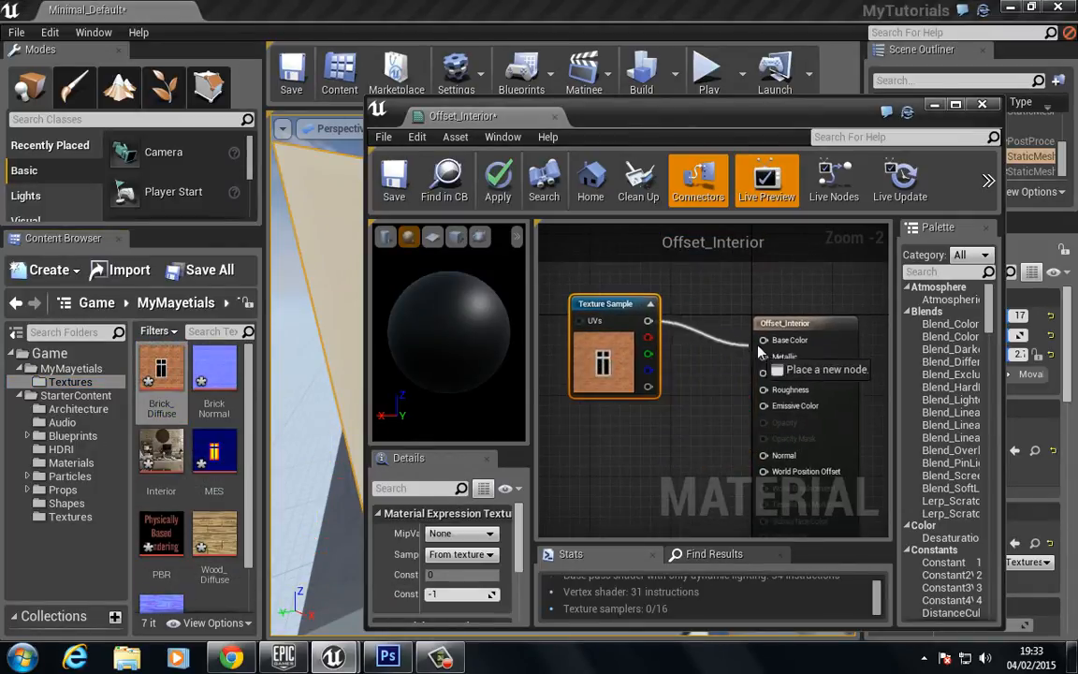
mouse_move(214, 375)
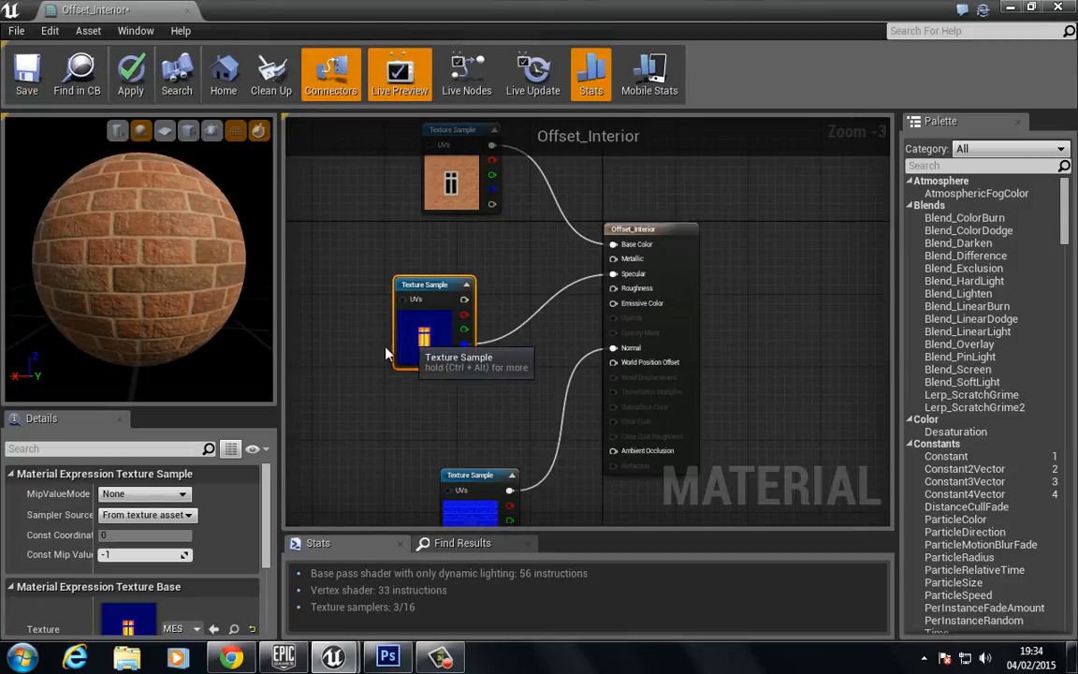
drag(434, 322, 378, 340)
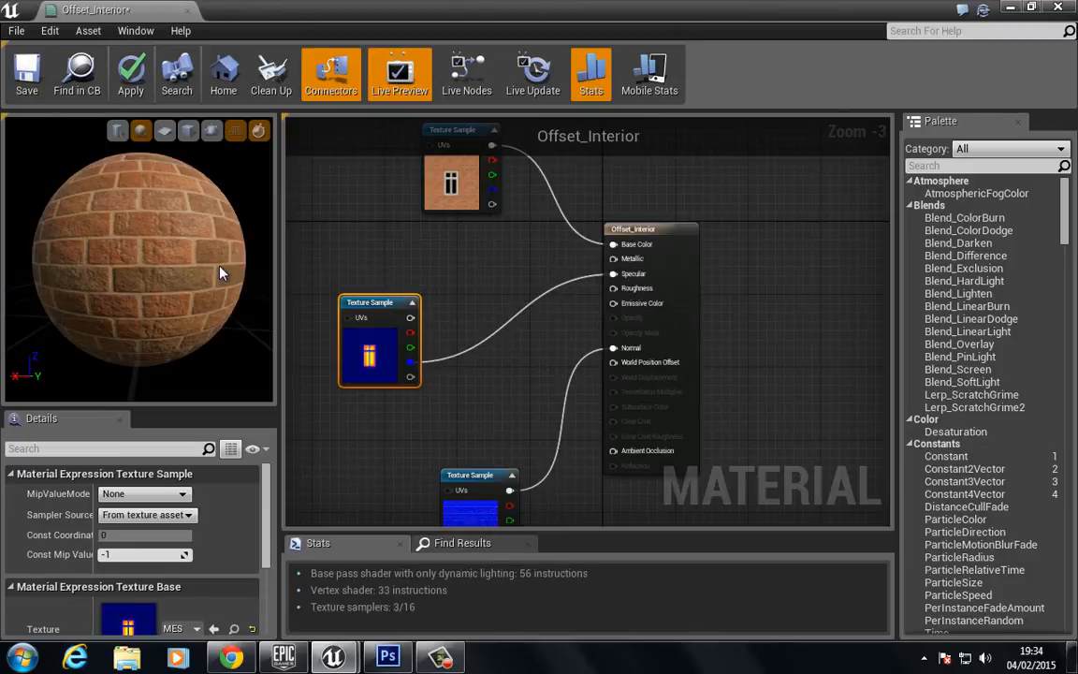
Assign the Interior texture to the upper Texture Sample so the preview shows the room image
scroll(down, 3)
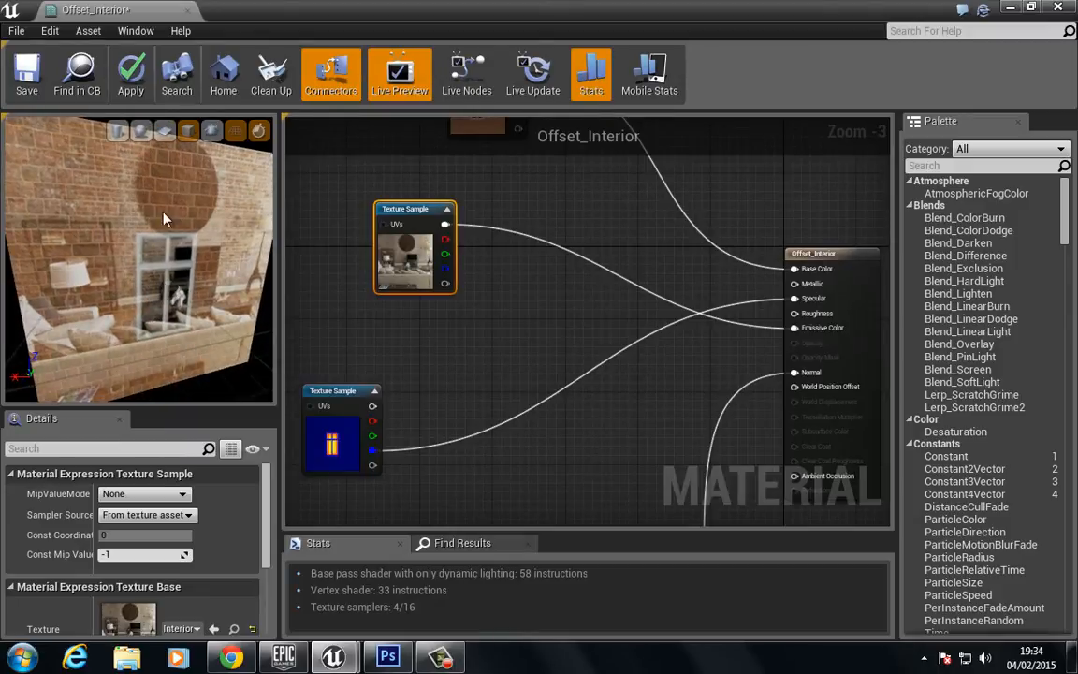
mouse_move(210, 270)
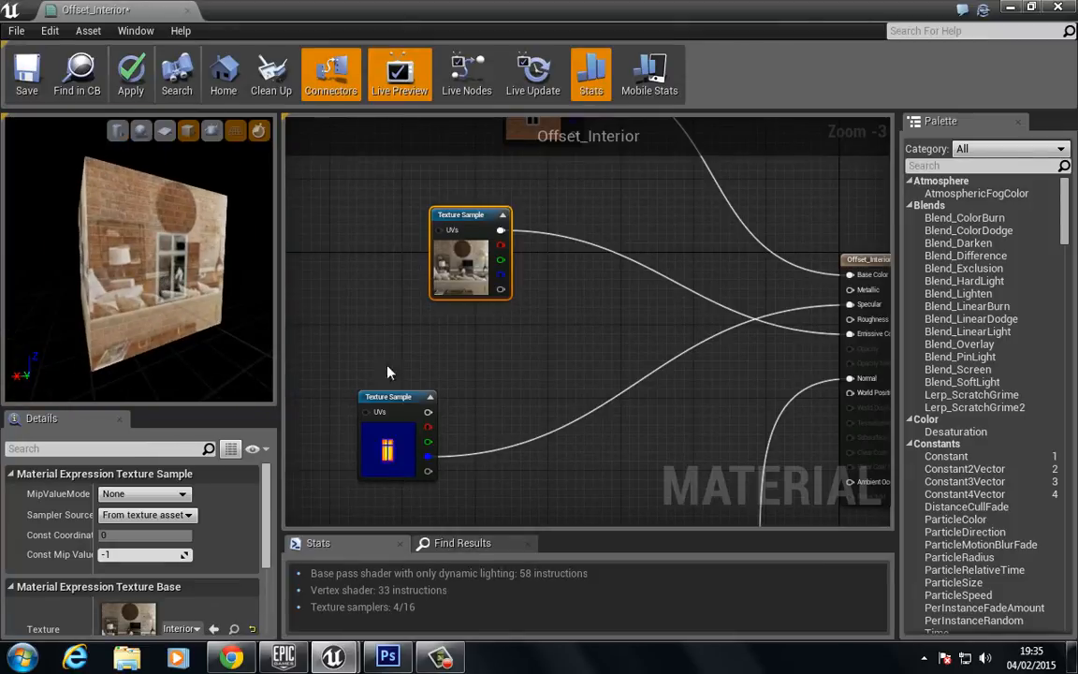
Combine the Interior image with the MES mask via a Multiply node and save the material
drag(468, 253, 397, 210)
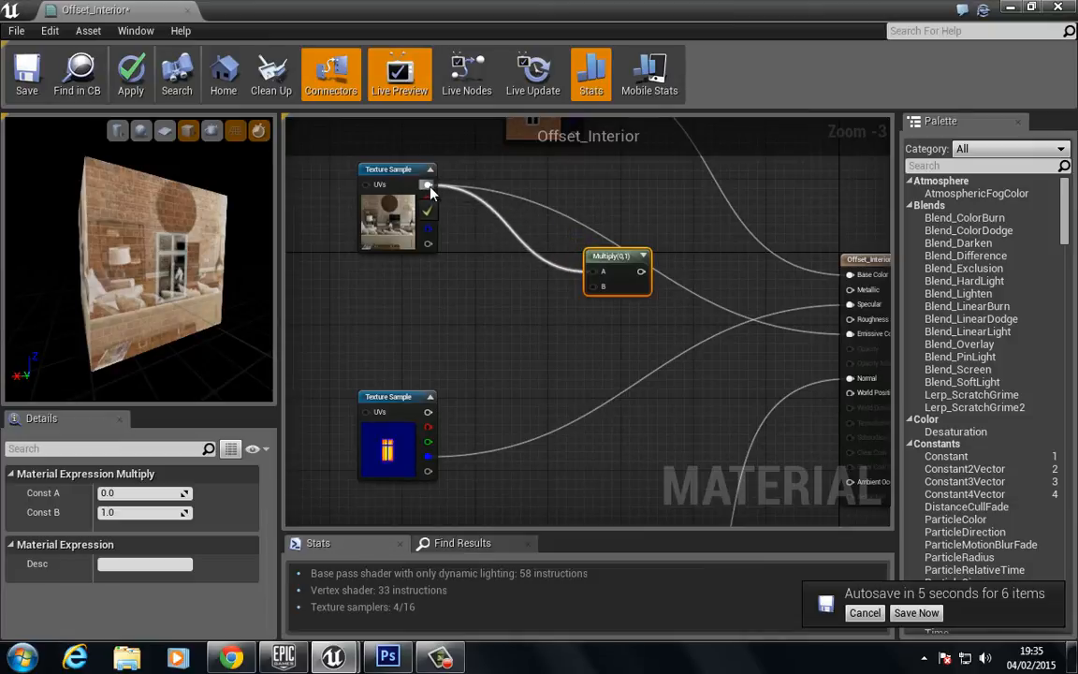
mouse_move(595, 285)
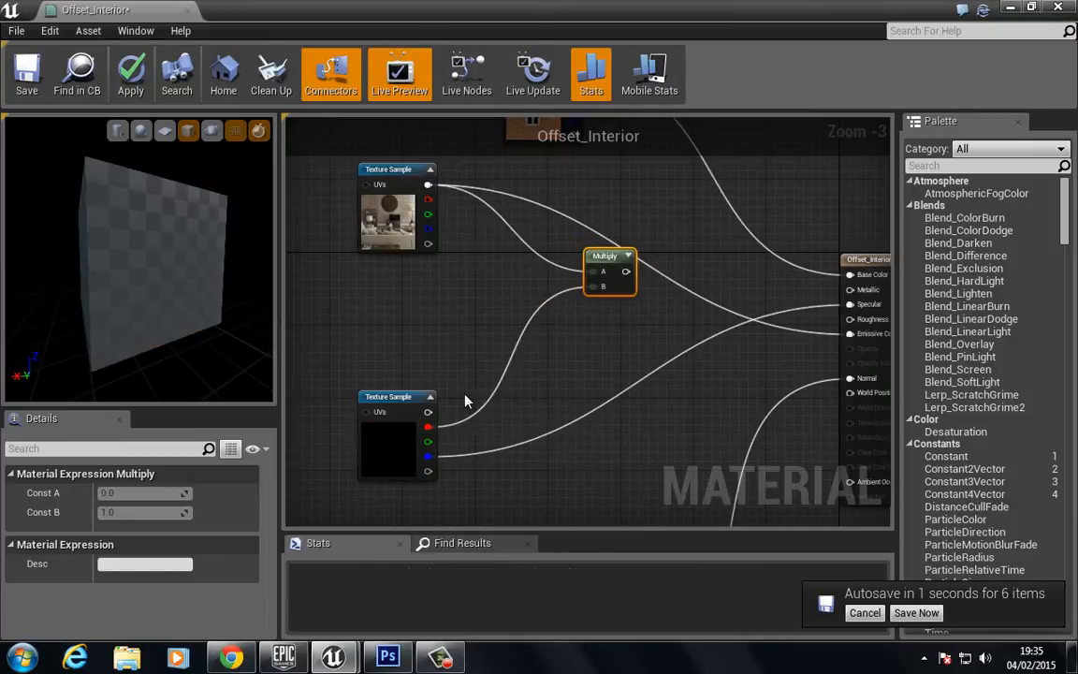
click(914, 612)
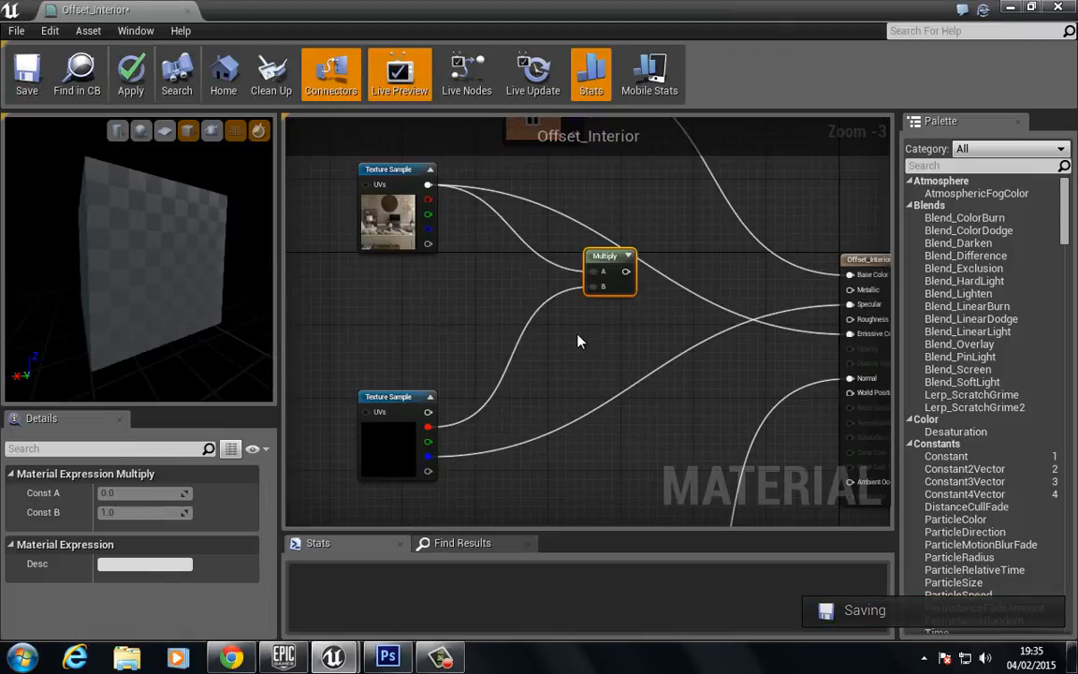
click(26, 71)
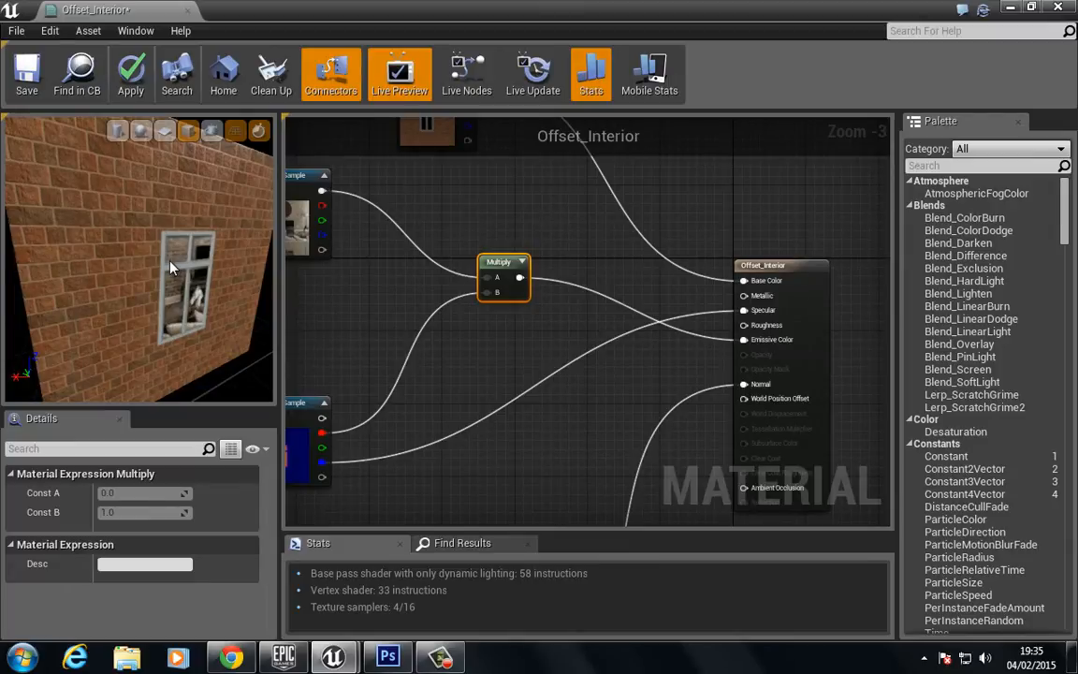
mouse_move(183, 243)
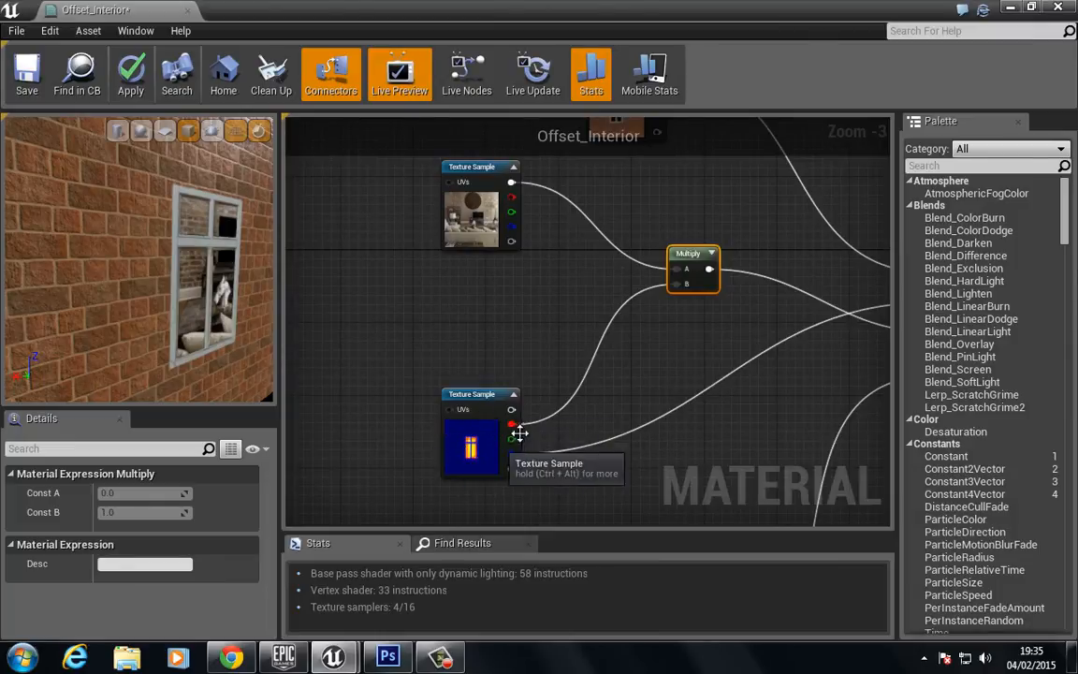
mouse_move(172, 221)
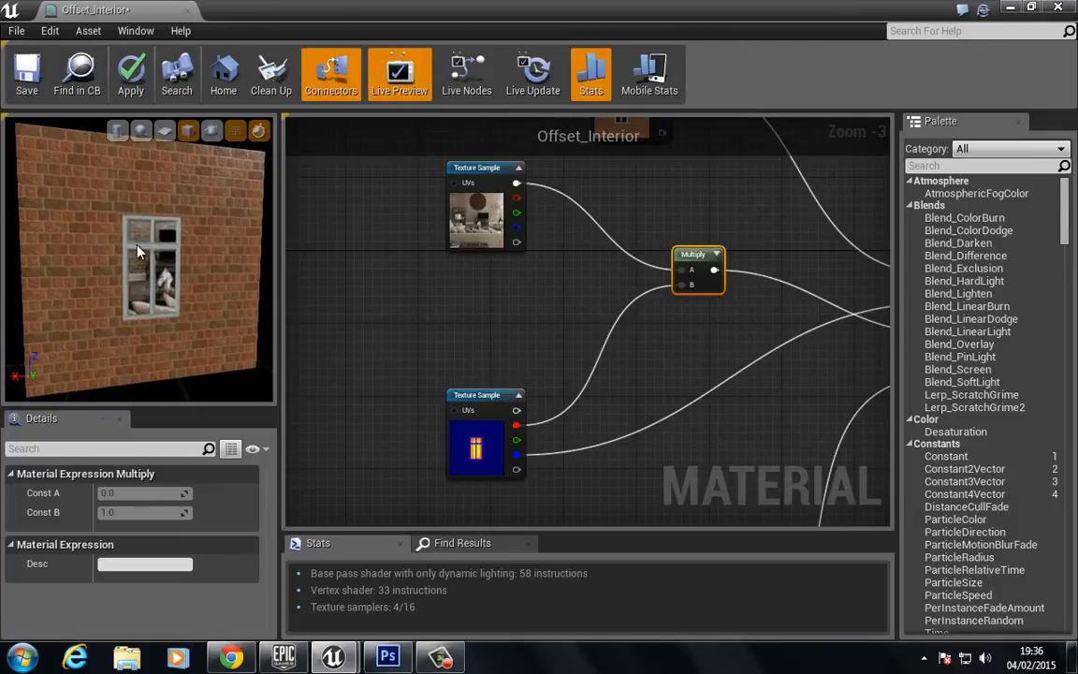
mouse_move(217, 258)
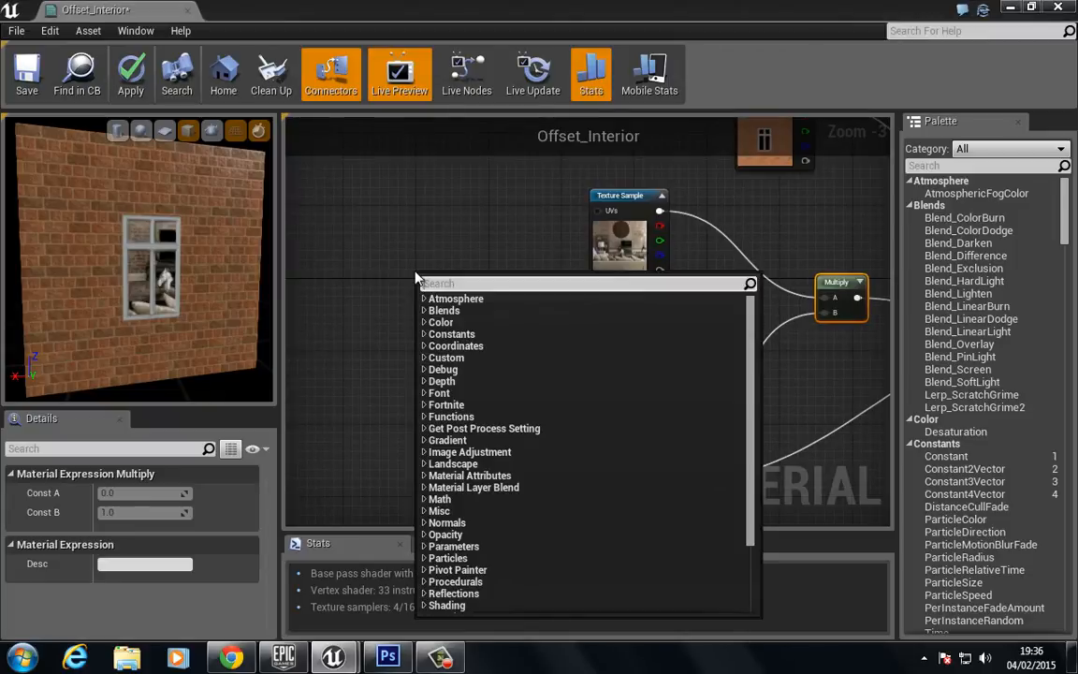
Add a BumpOffset node with a Constant wired into its Height input
text(bum)
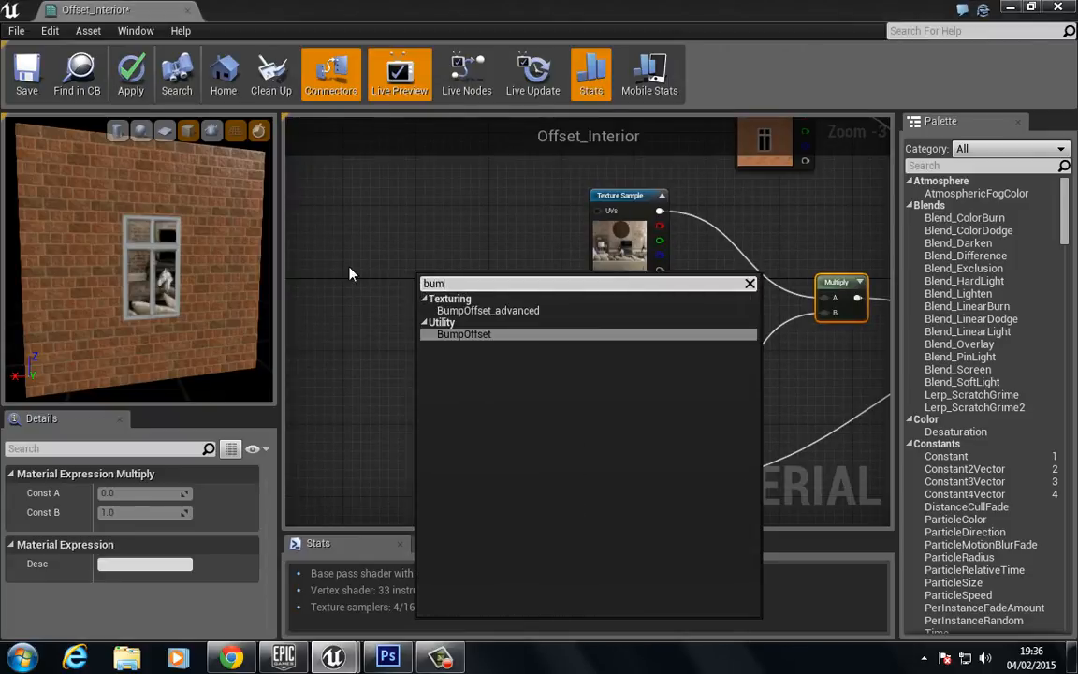
click(464, 333)
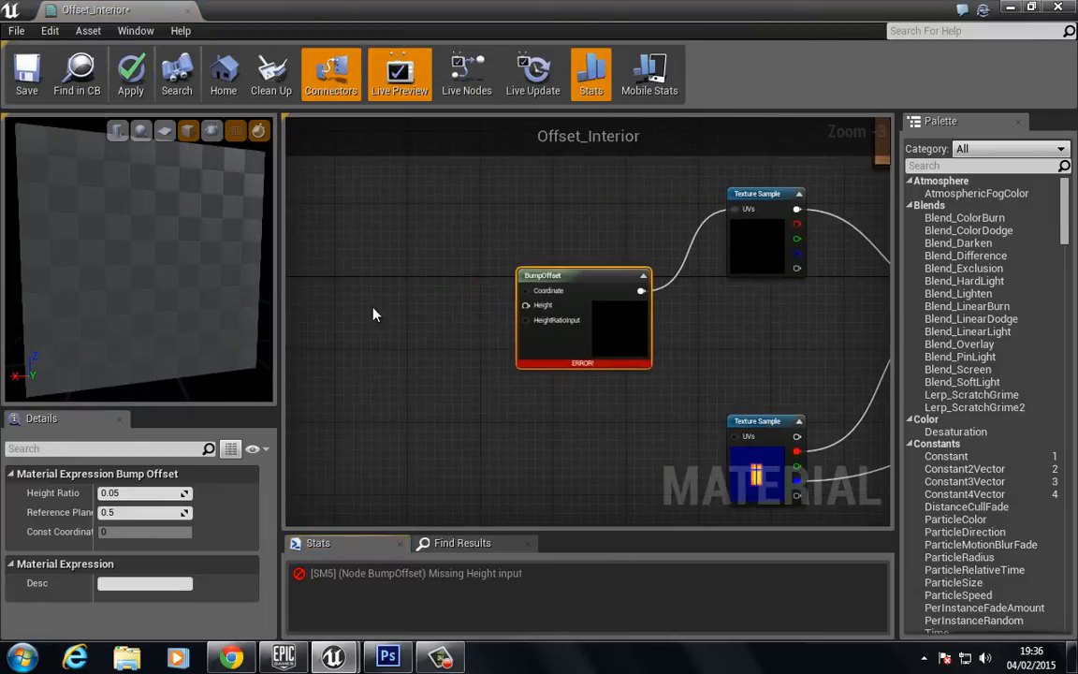
click(385, 322)
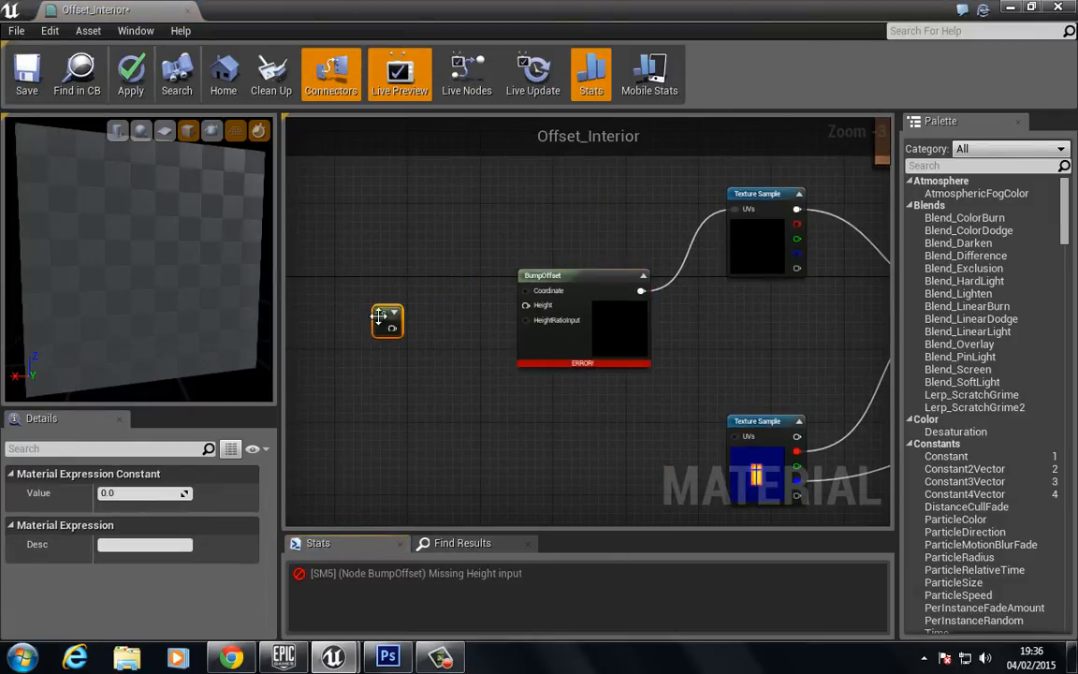
drag(401, 322, 528, 305)
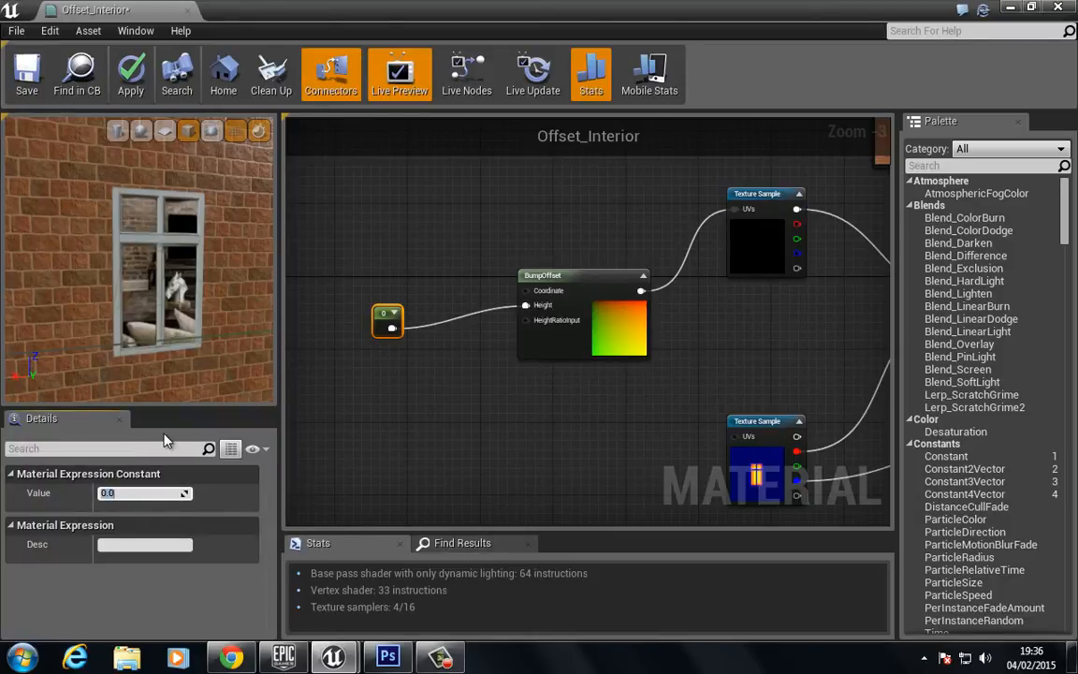
Try height values 1.0 and 5.0, settling on -8.0 to make the room recede
text(1.0)
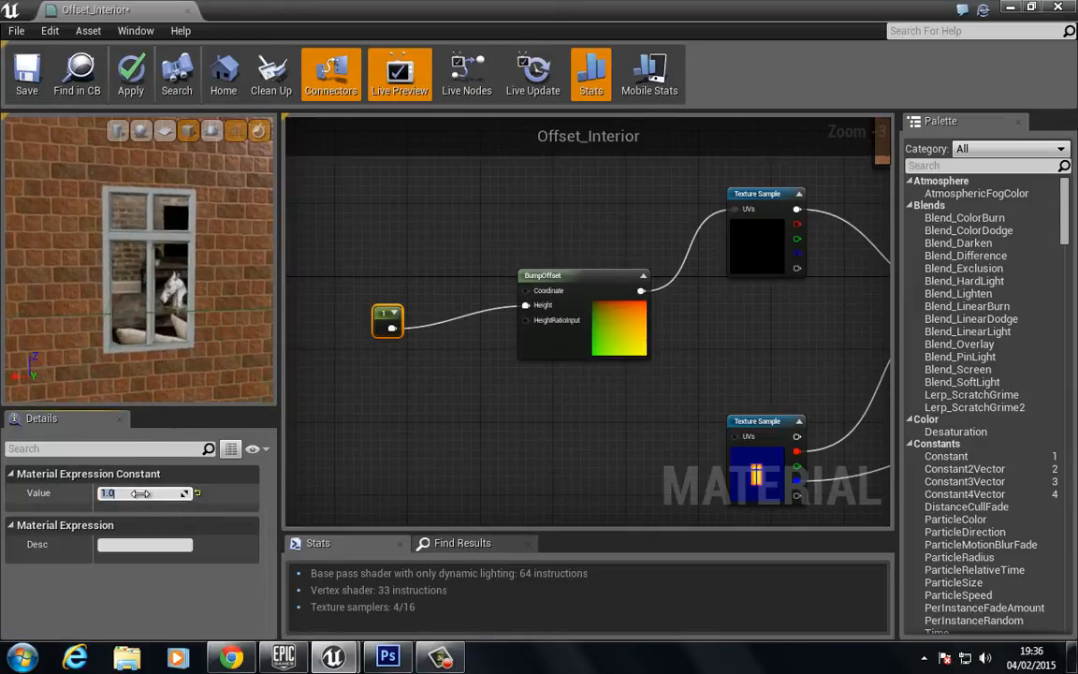
text(5.0)
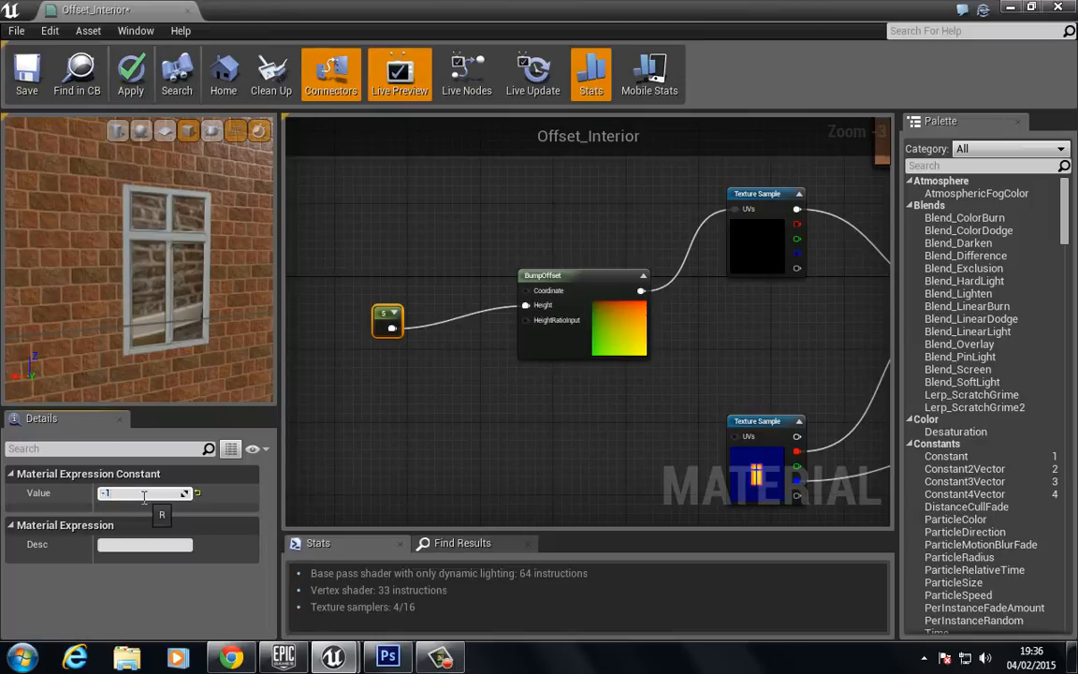
text(-8.0)
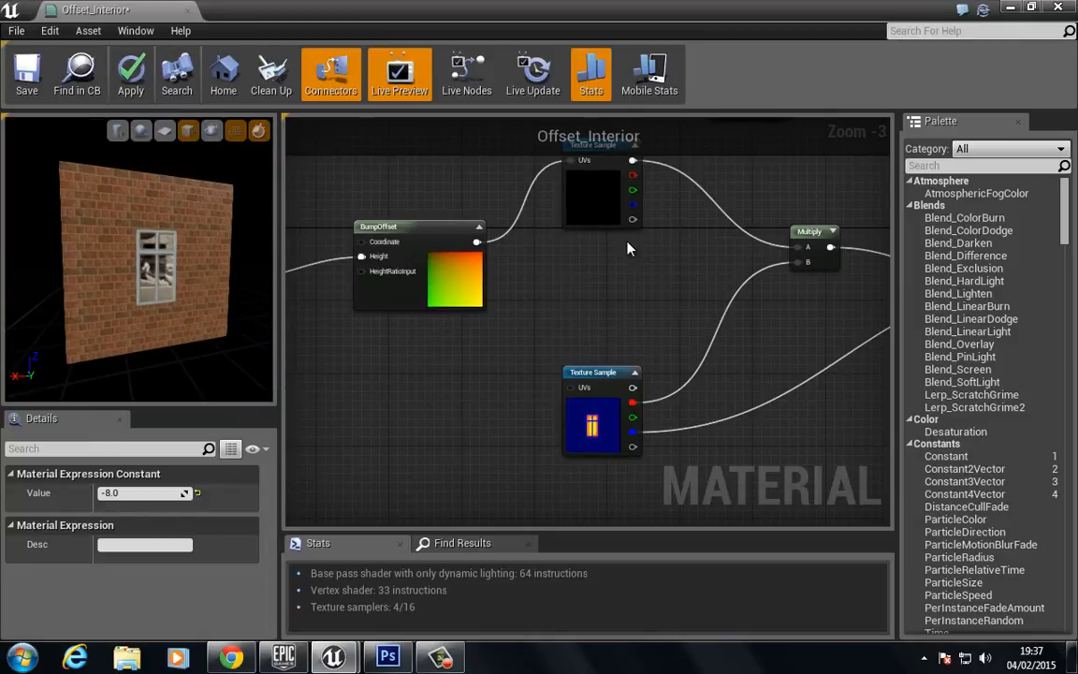
Add a second Multiply with a Constant of 2.0 feeding the emissive input to brighten the room
scroll(down, 3)
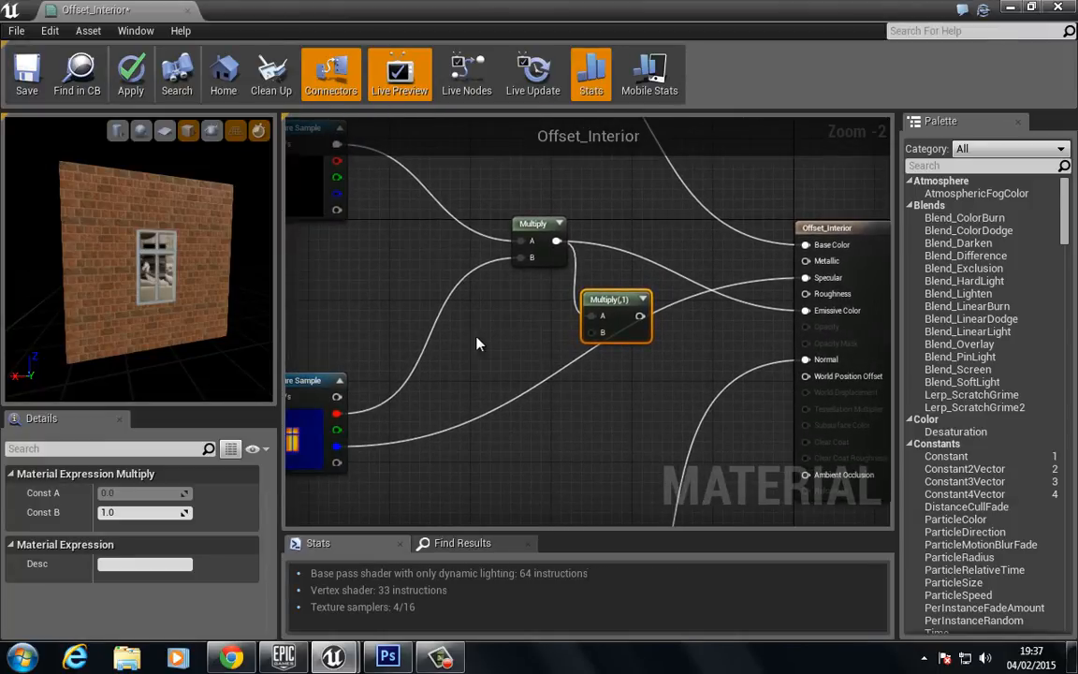
click(477, 353)
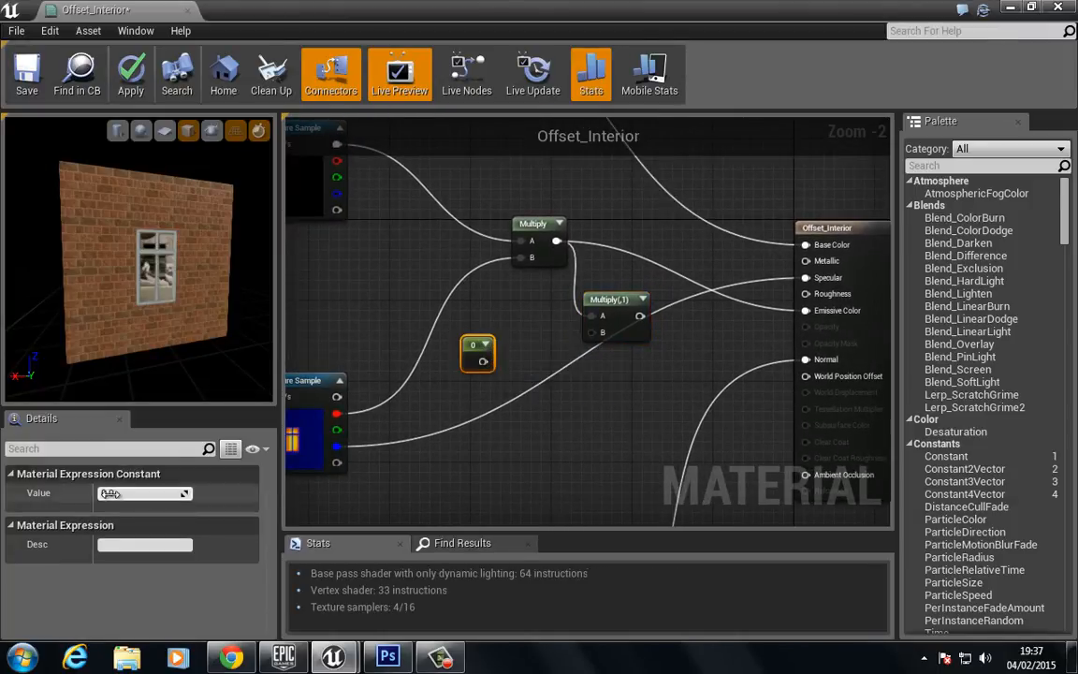
text(2.0)
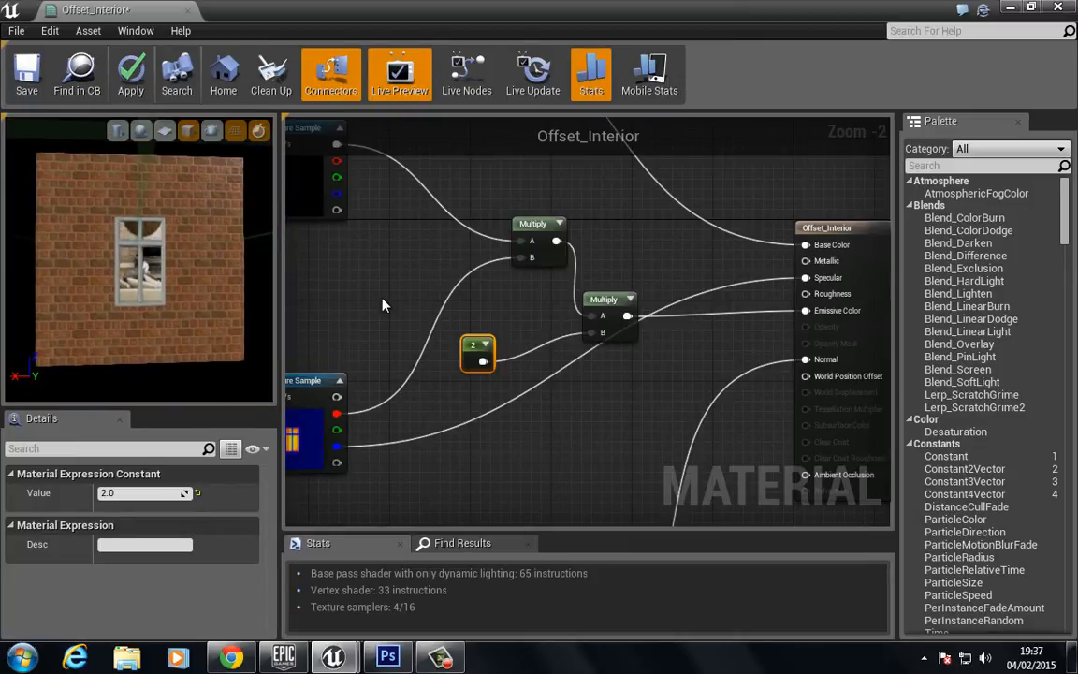
scroll(down, 3)
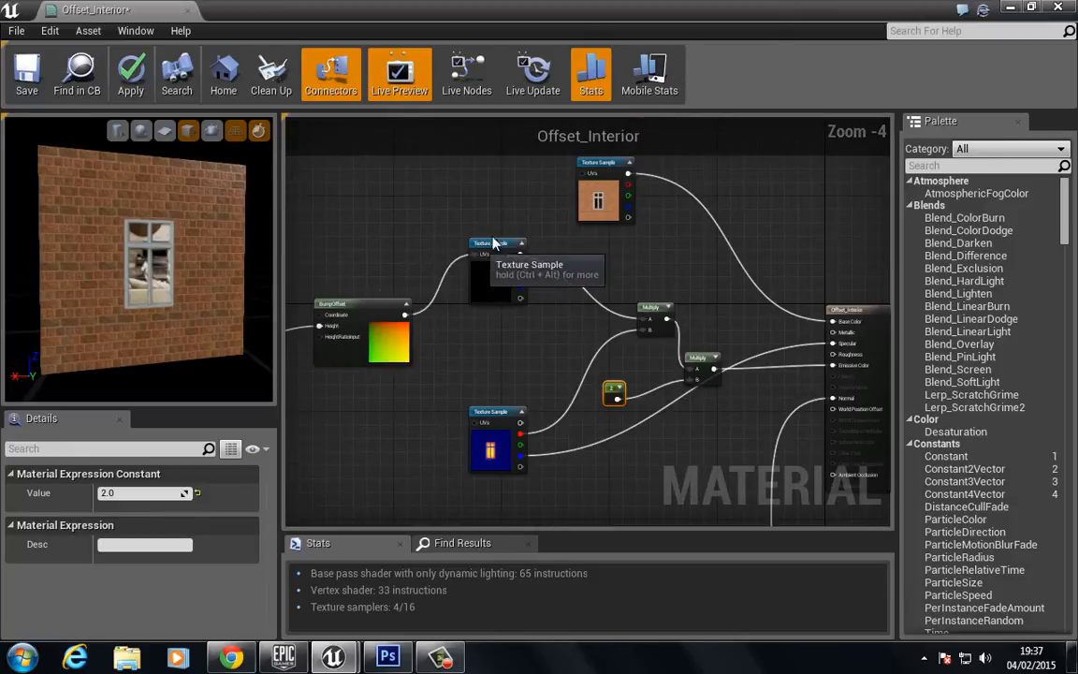
Feed the MES window mask into the brightening Multiply so only the window interior glows
click(497, 271)
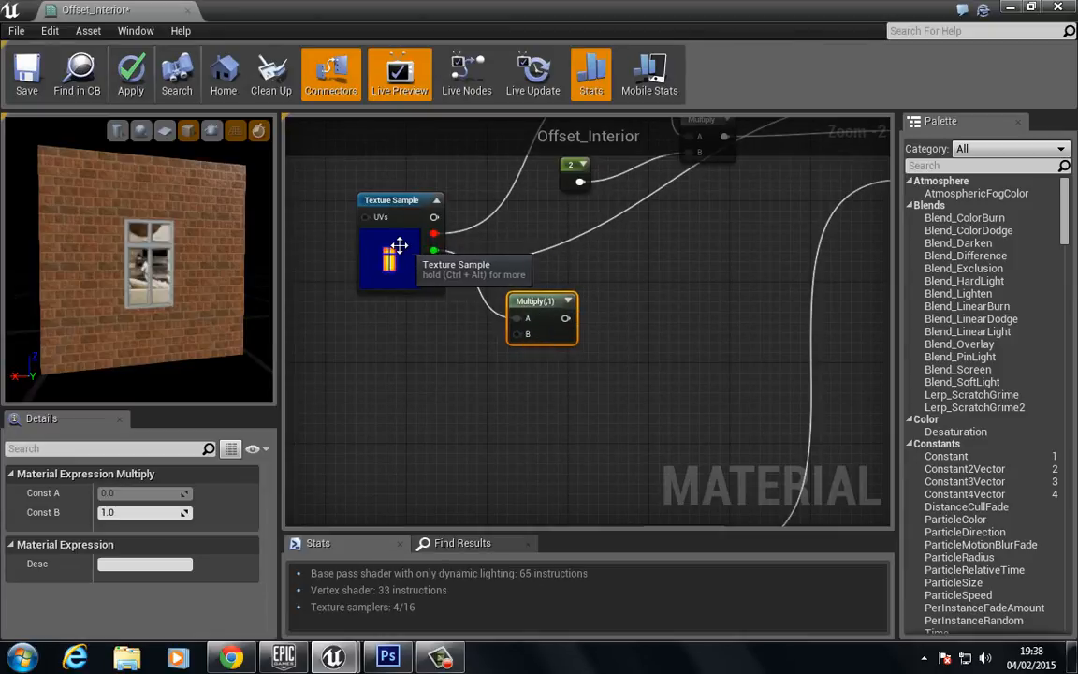
mouse_move(378, 380)
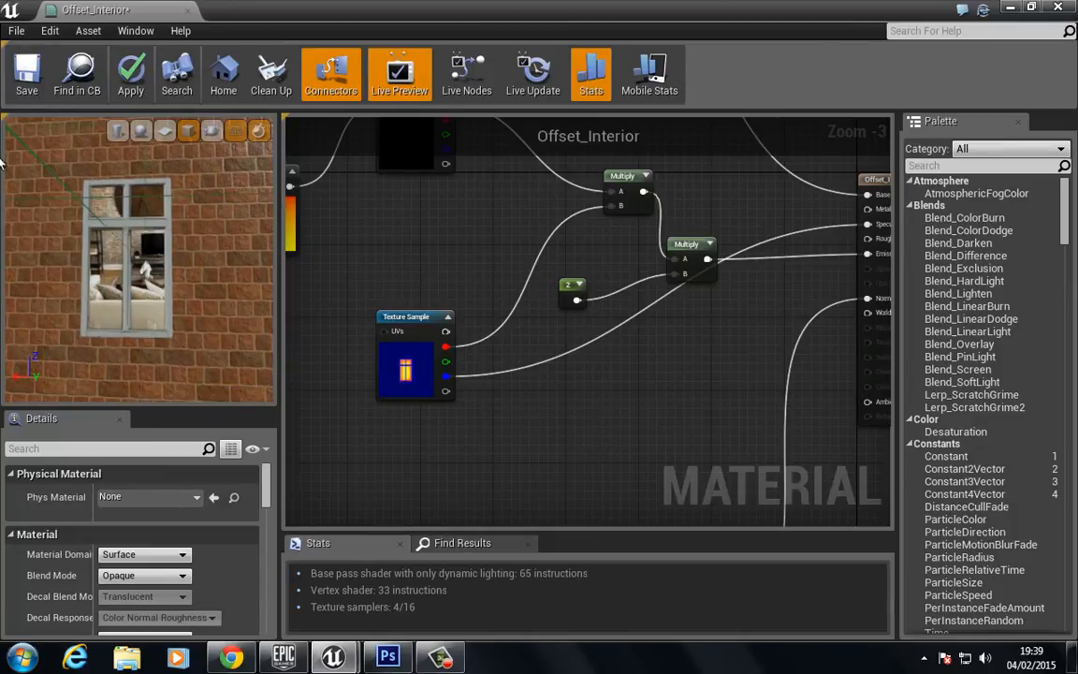
mouse_move(26, 73)
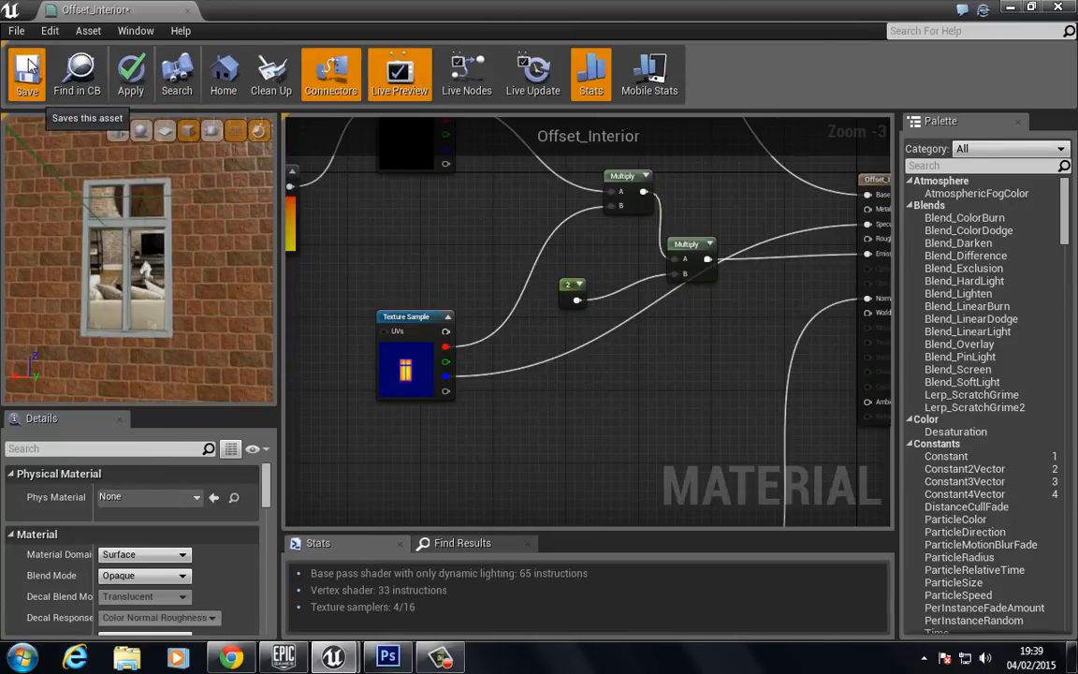
Save Offset_Interior and drag another Interior texture sample into the graph
click(27, 73)
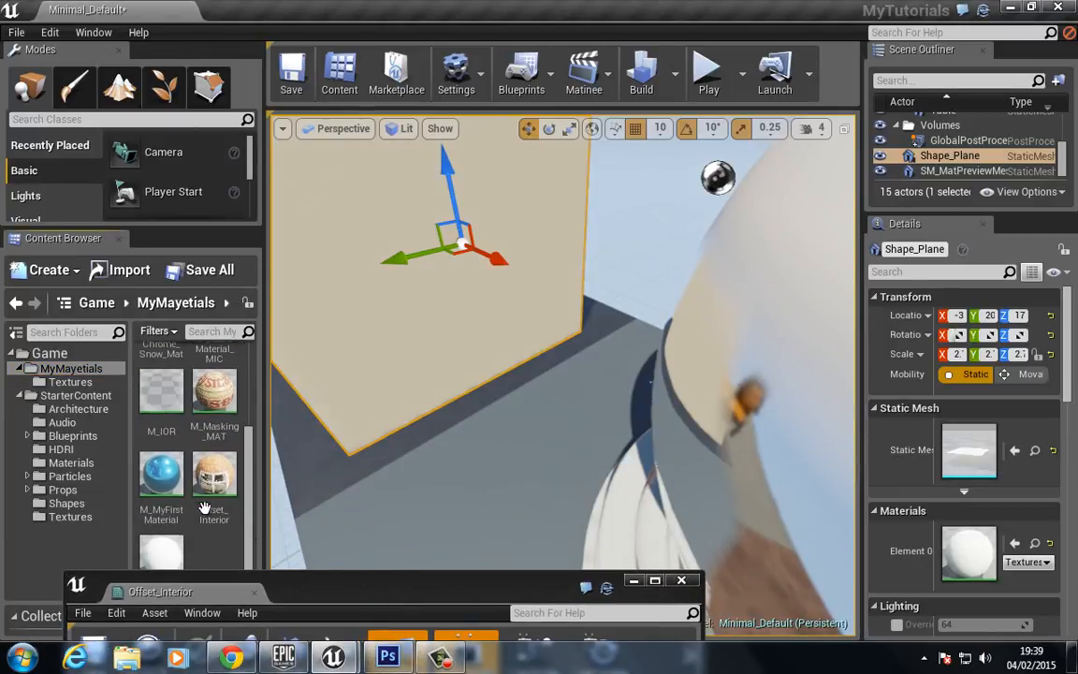
drag(213, 471, 447, 281)
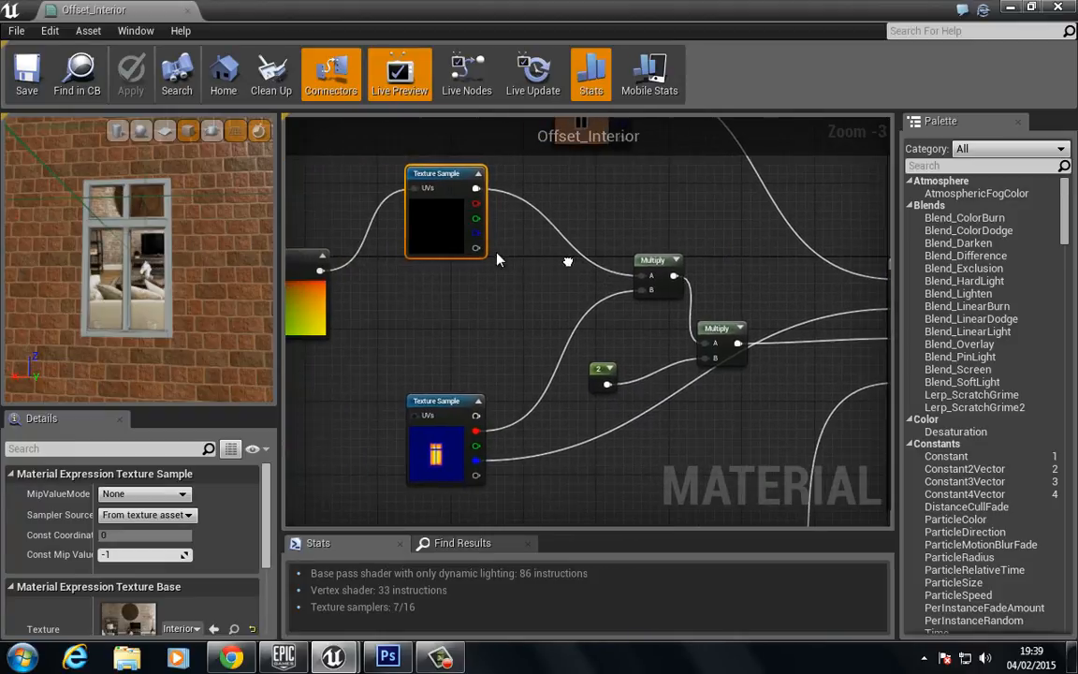
mouse_move(520, 363)
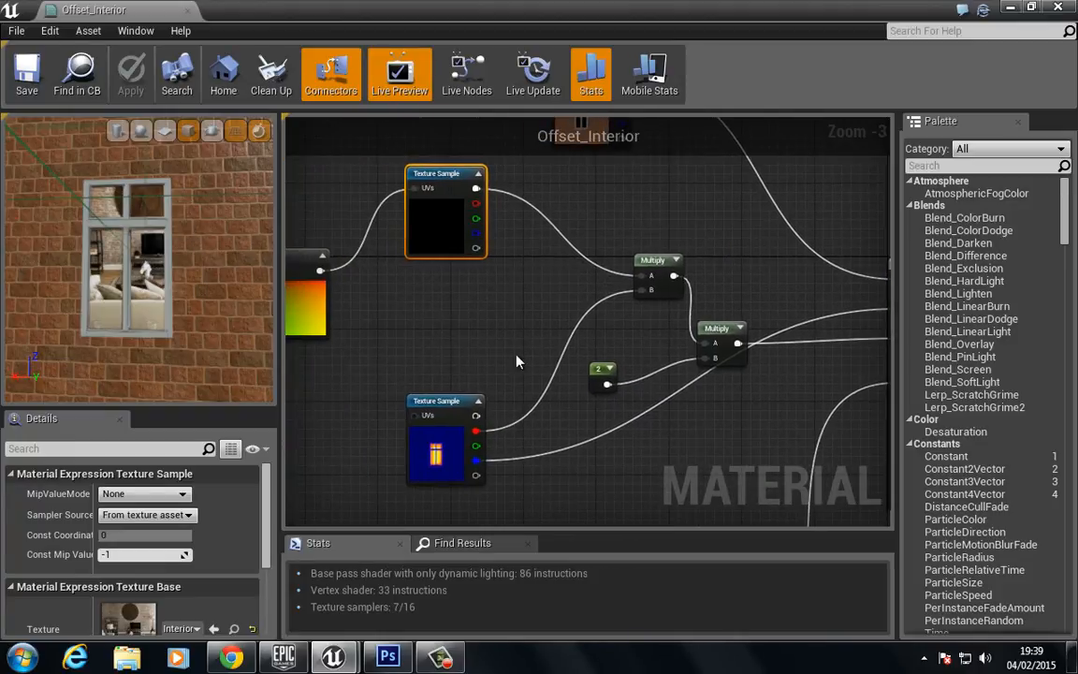